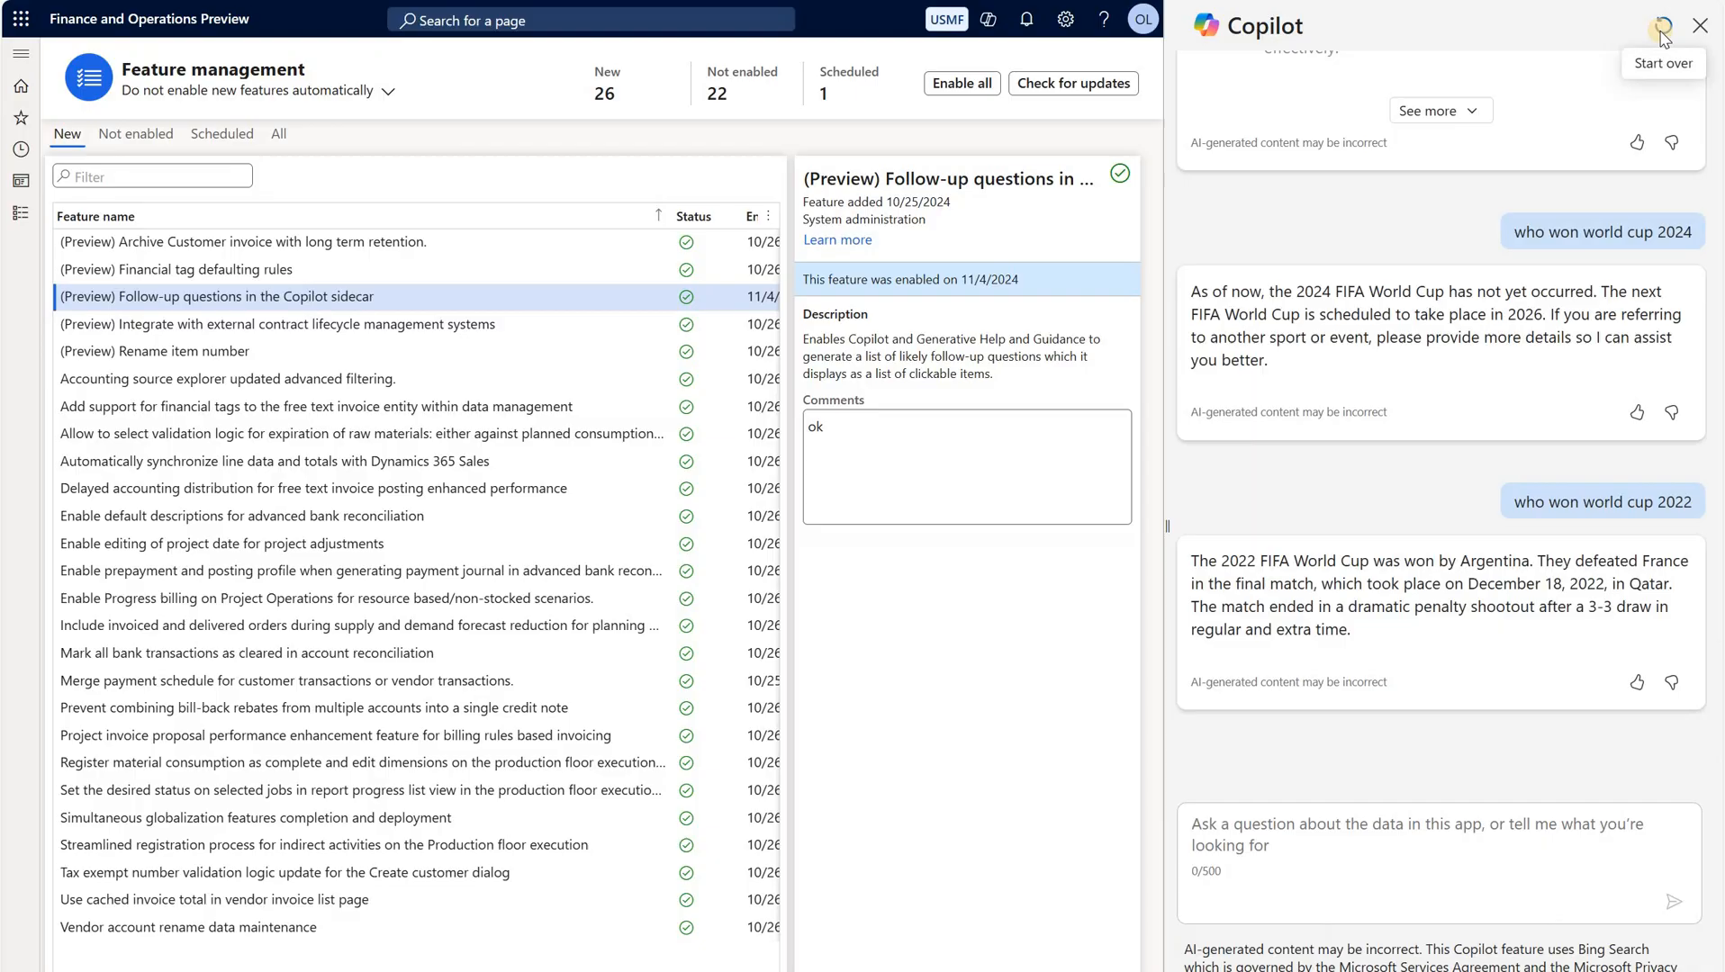
Step: Restart the Copilot chat, ask 'how to create new sales order' and expand the full seven-step answer
left_click(1663, 25)
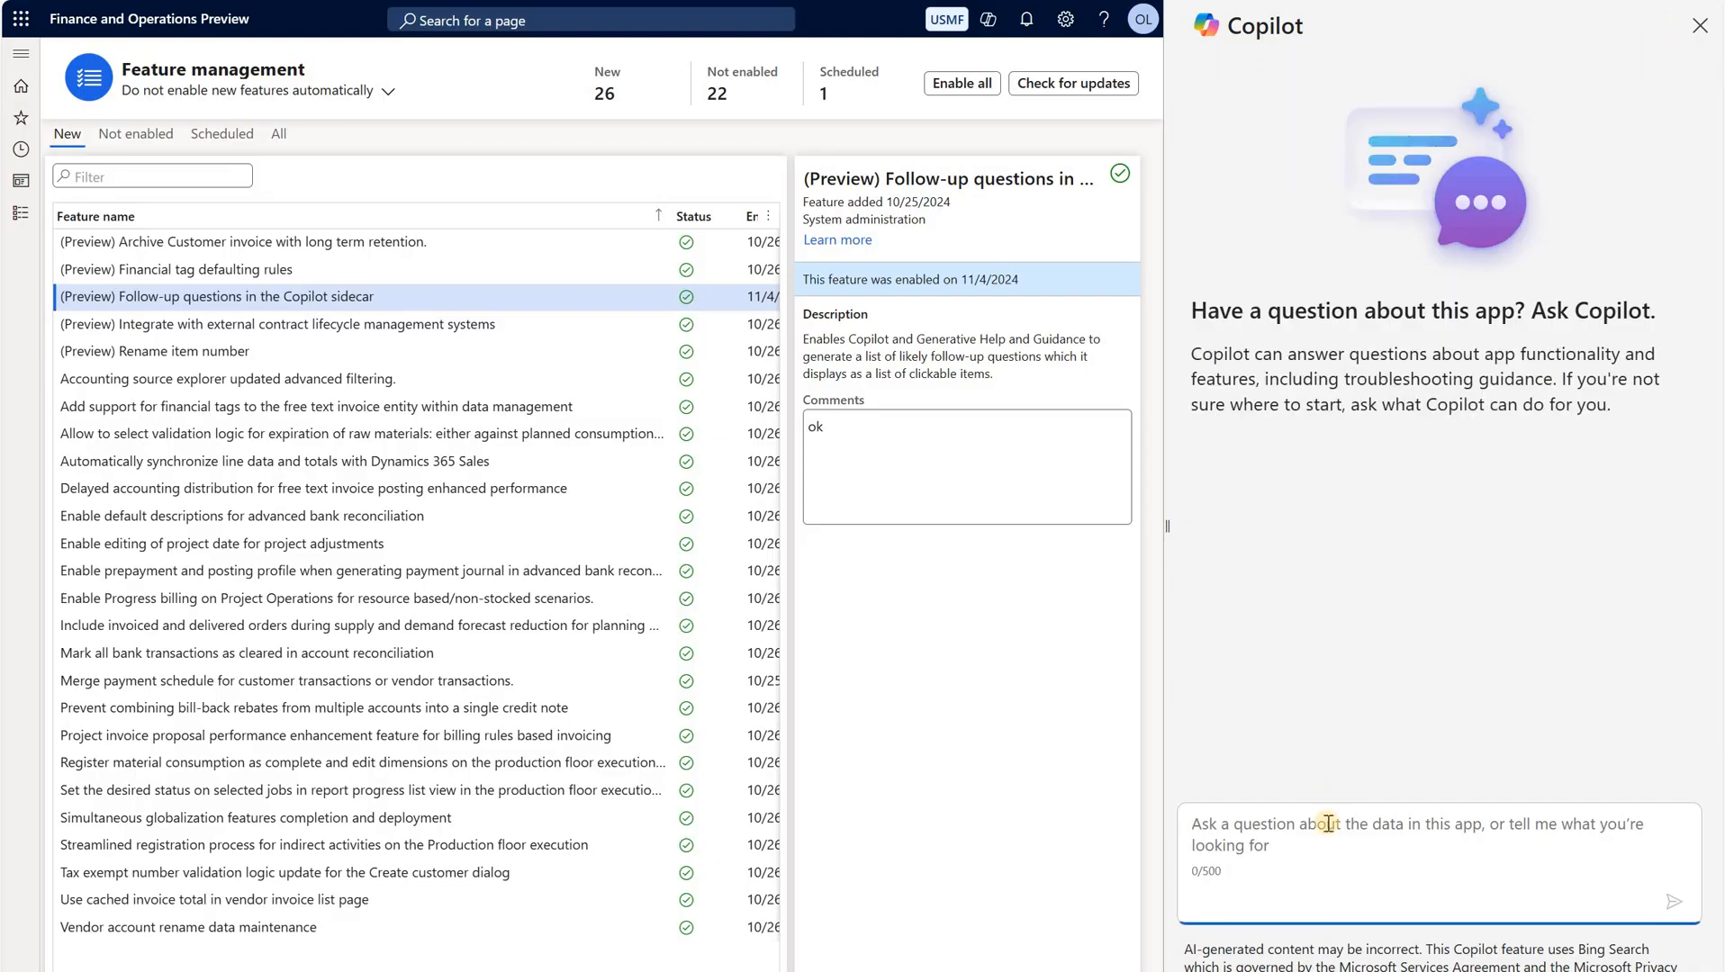
mouse_move(1329, 830)
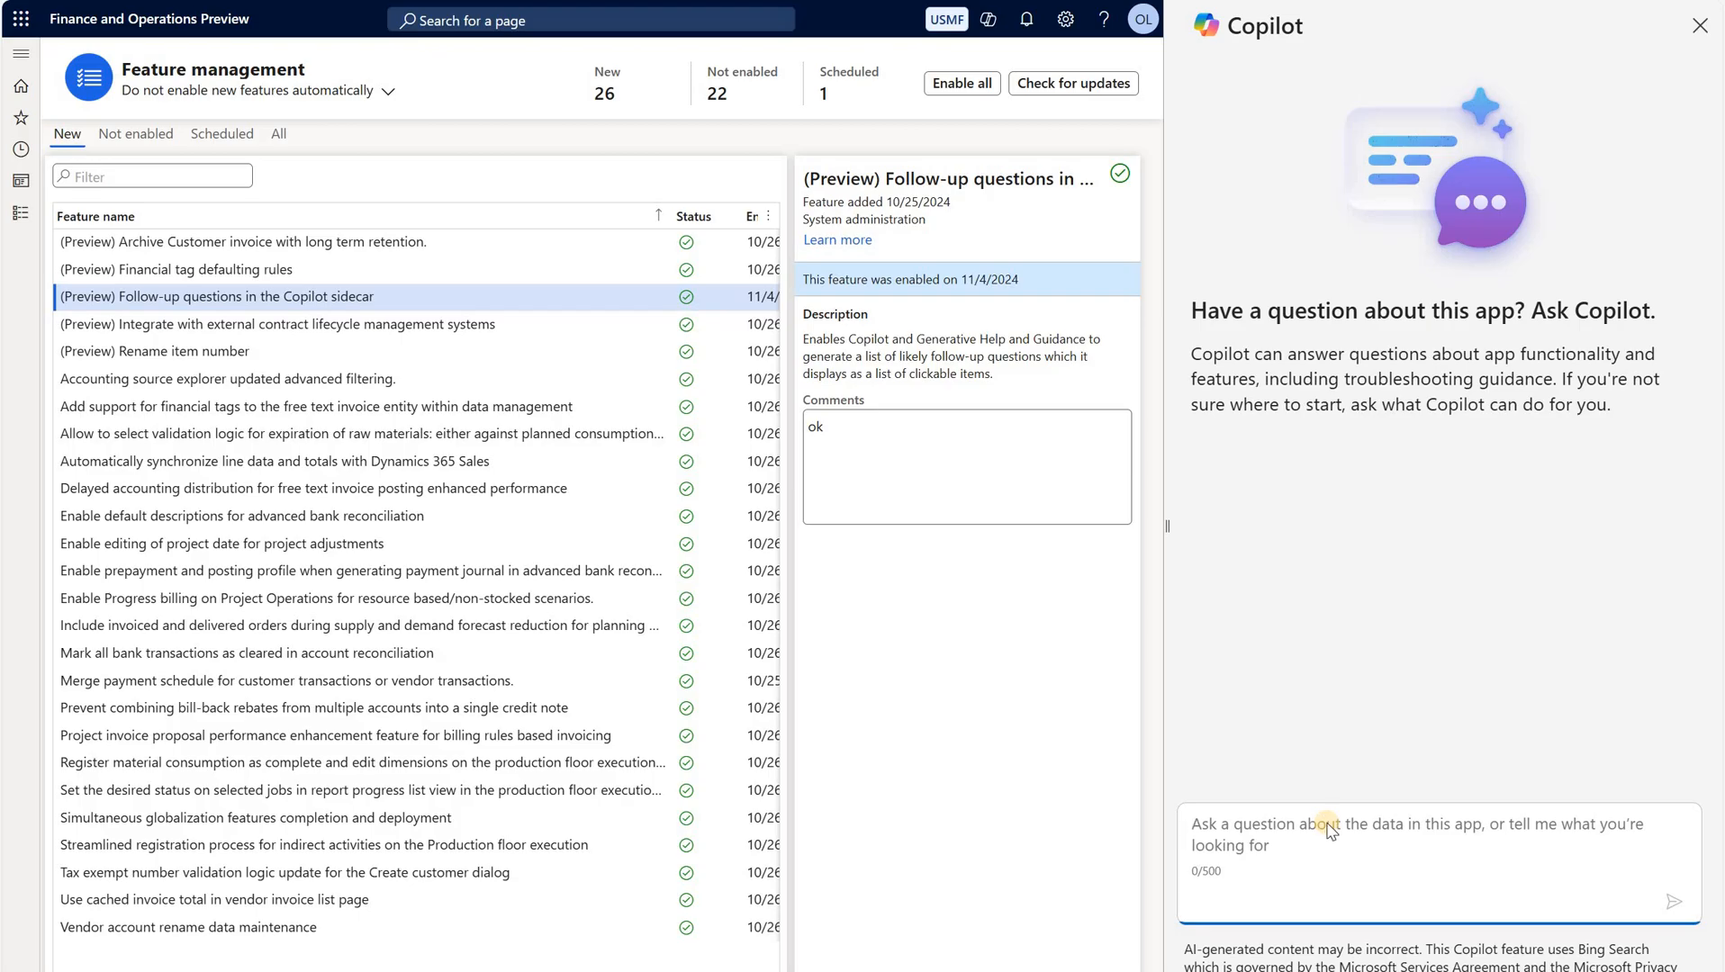
type("how to create")
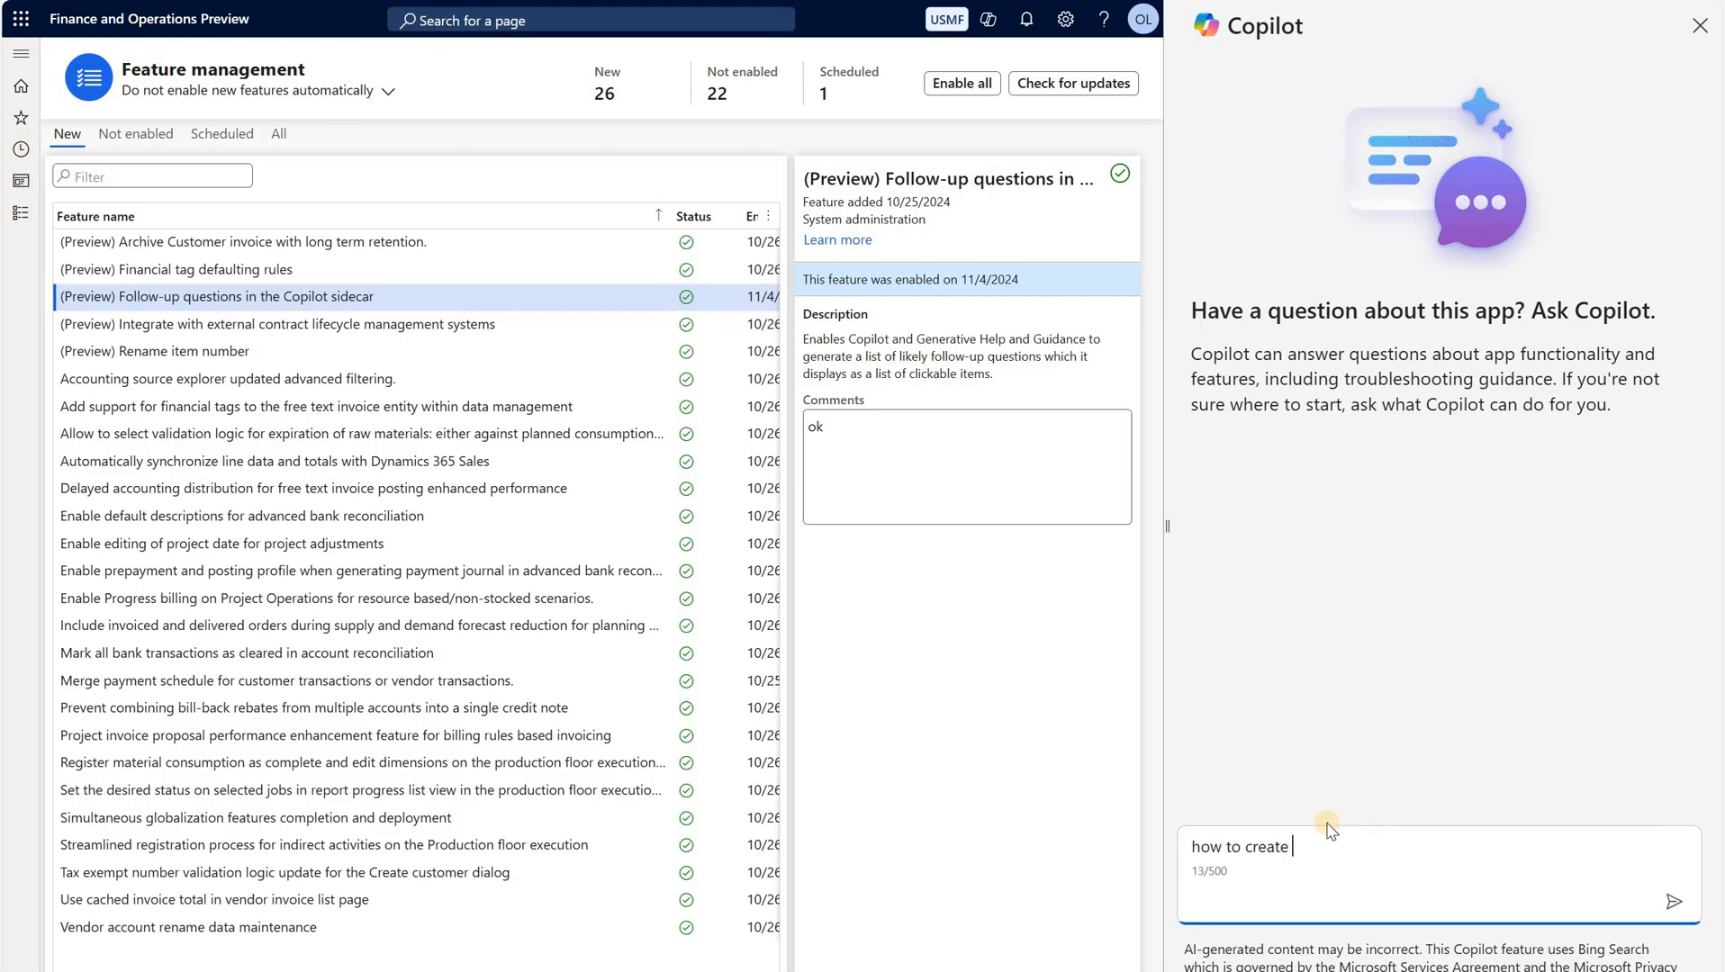
left_click(1674, 902)
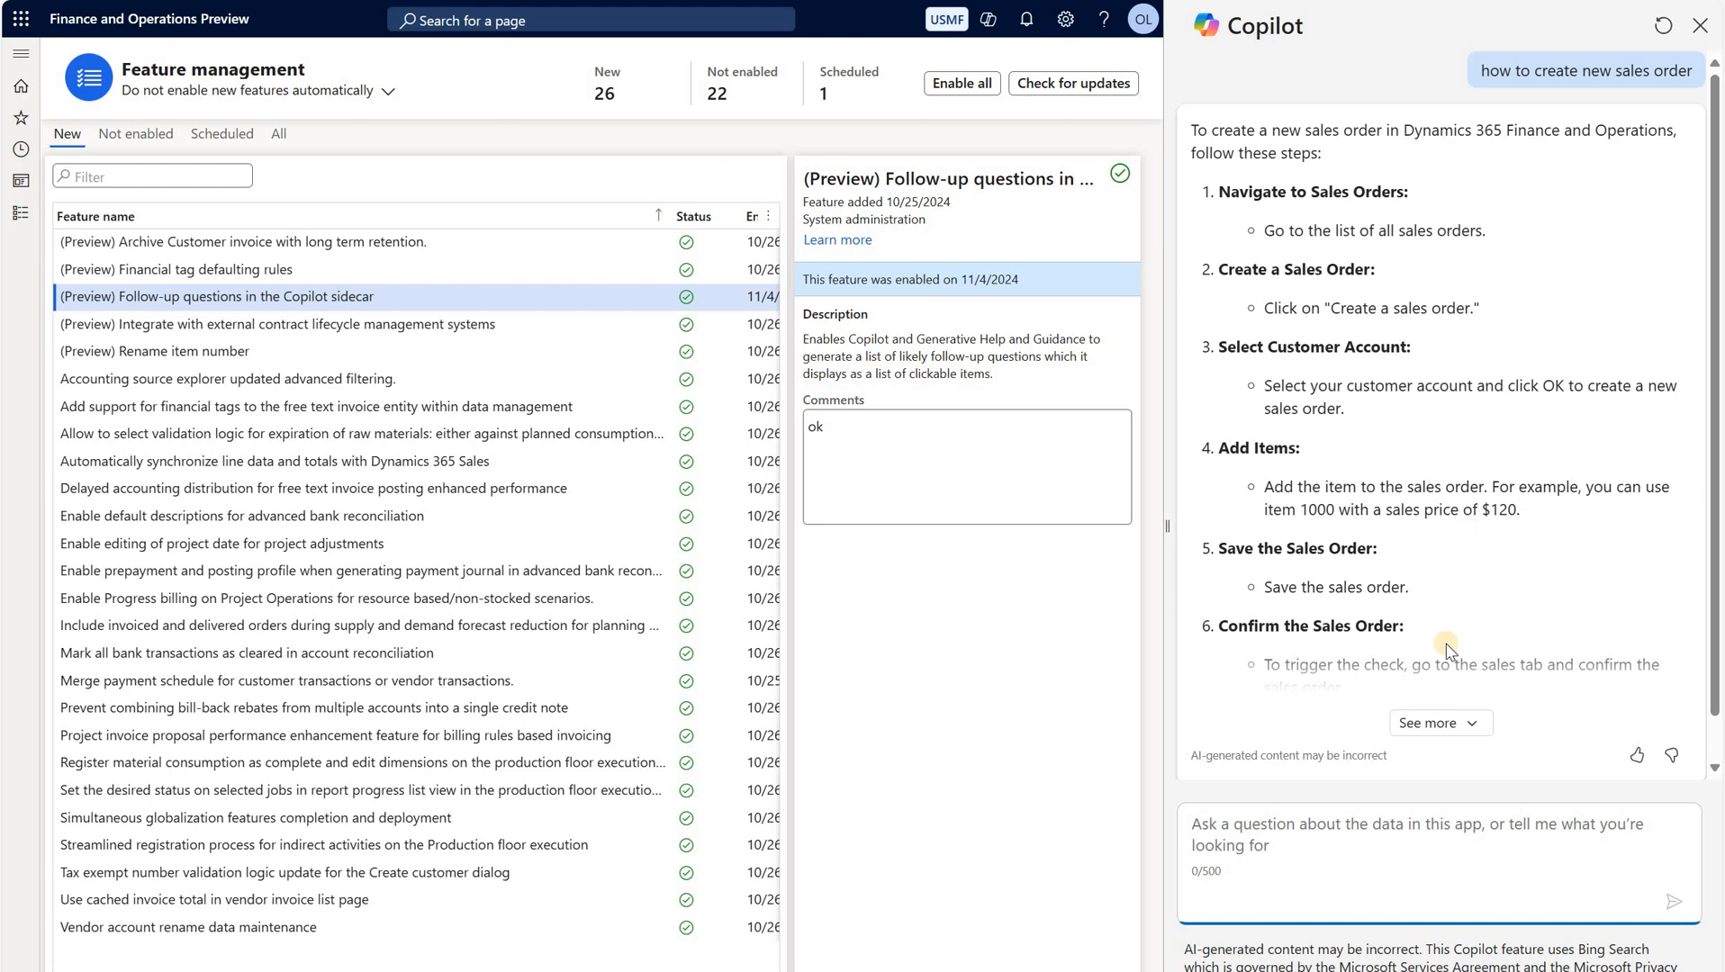
left_click(1431, 723)
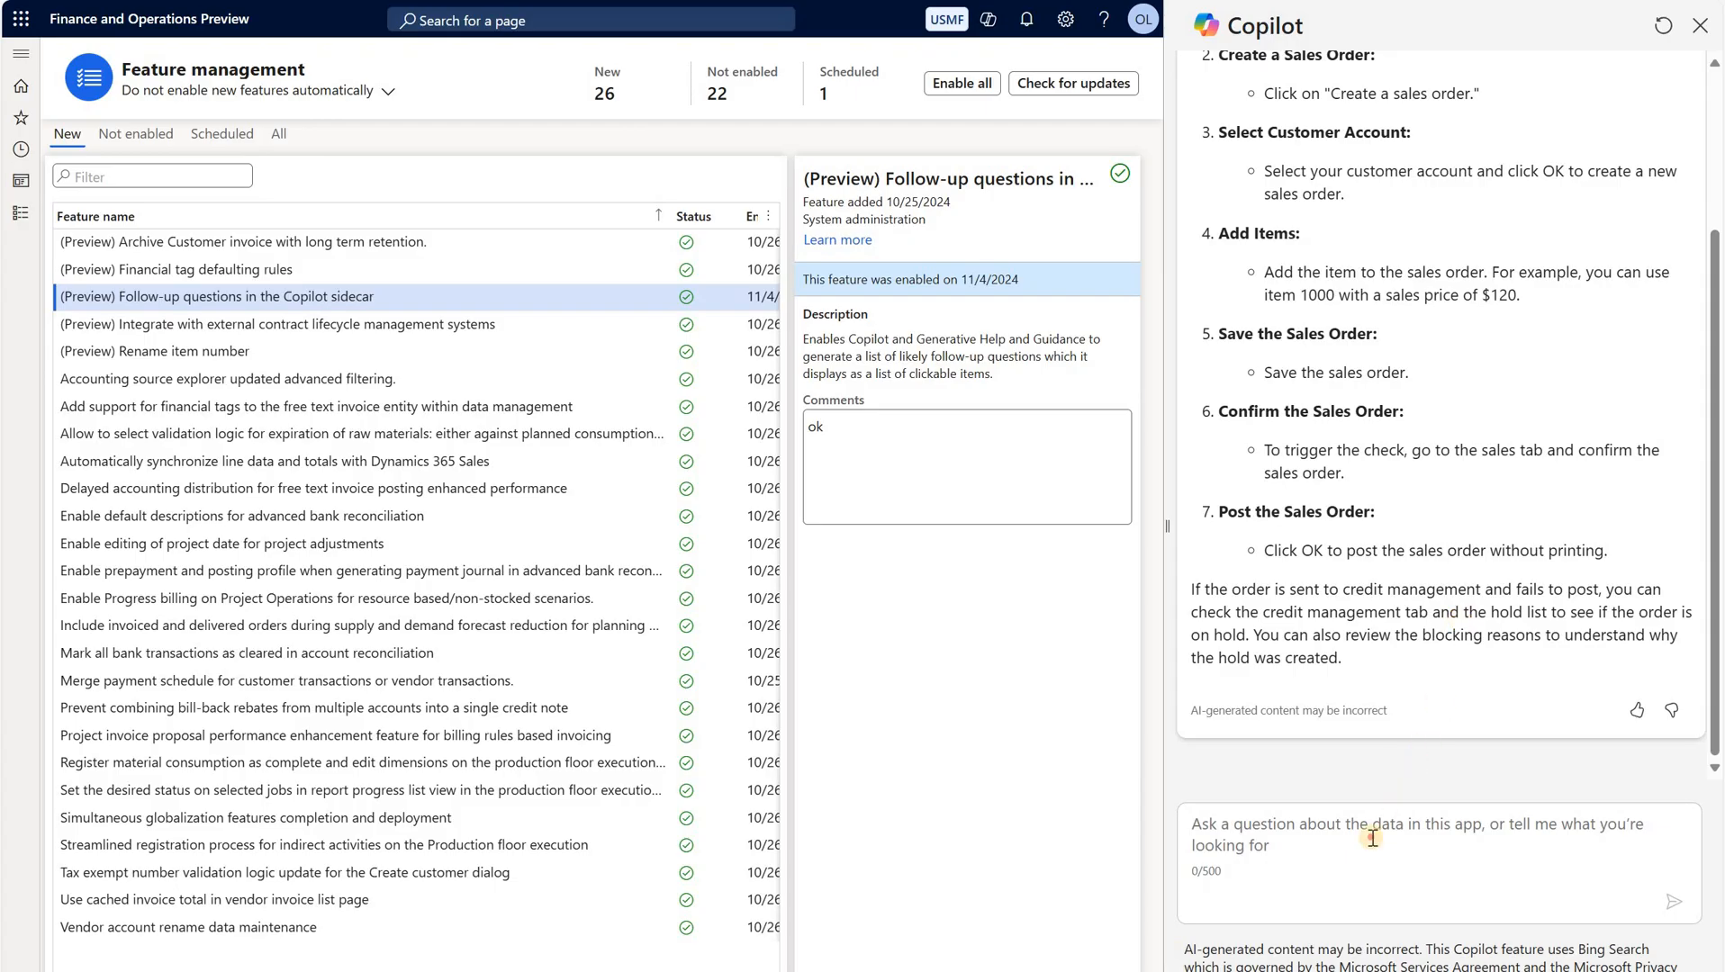
Step: Ask Copilot the follow-up 'tell me more about released products'
left_click(1372, 844)
type("tell me more about released products")
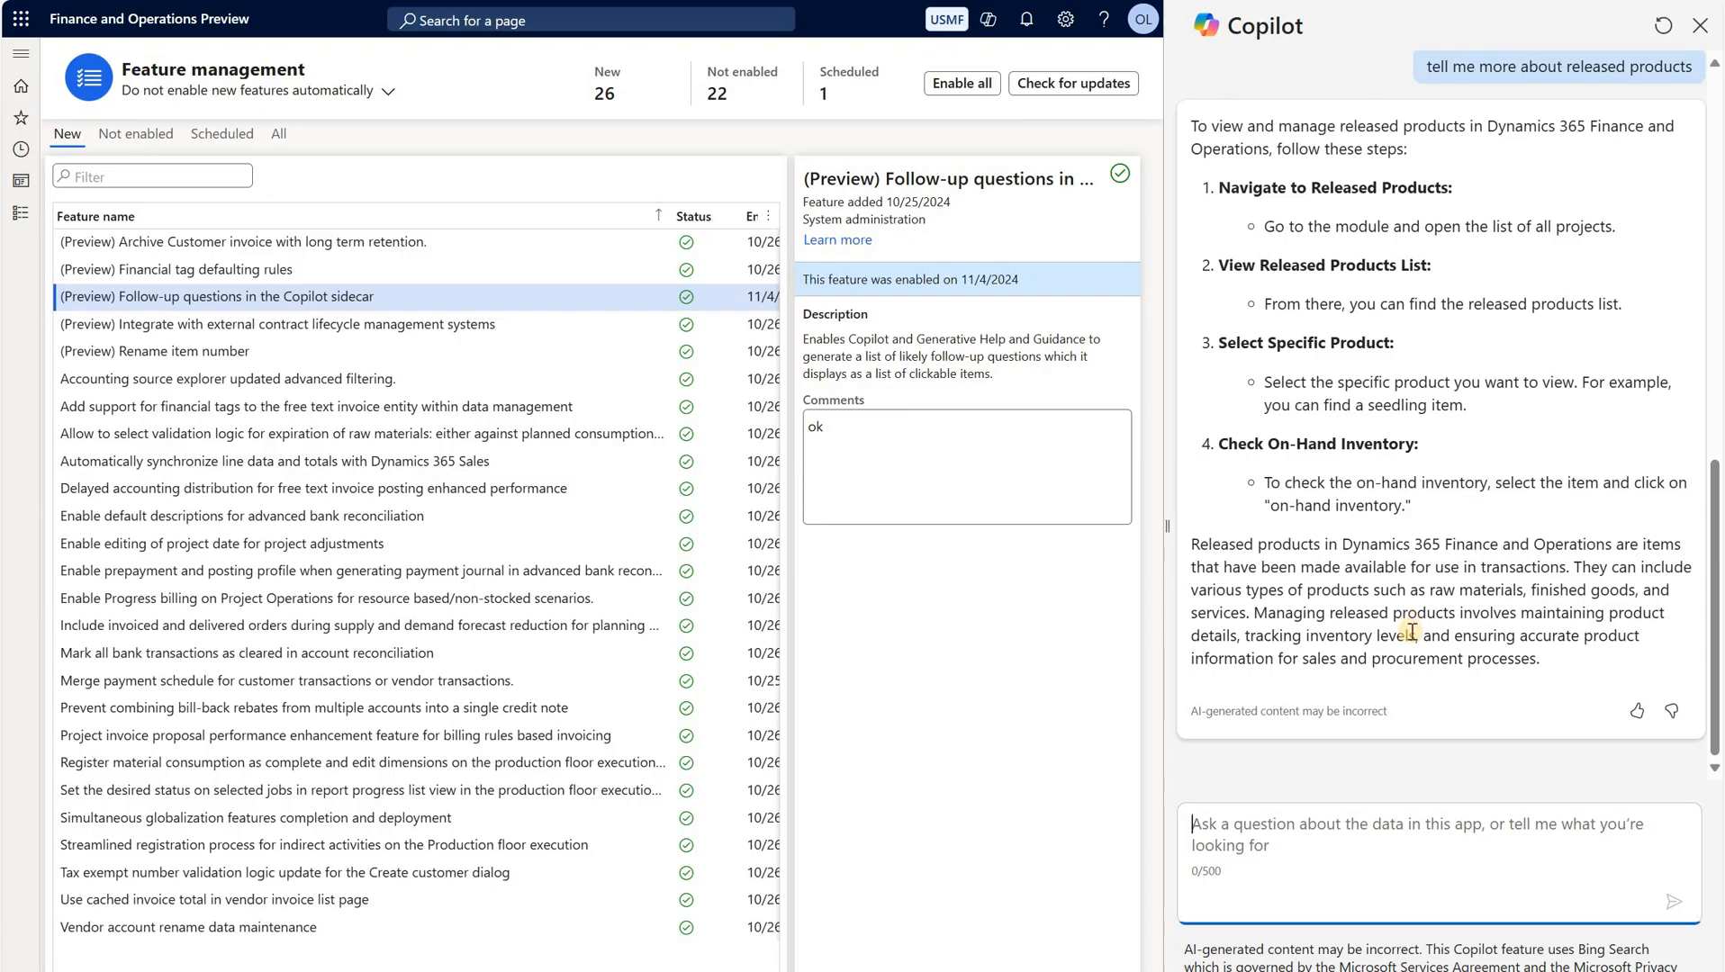
Step: Send 'RAF journal' to Copilot and get an answer with three follow-up suggestions
type("R")
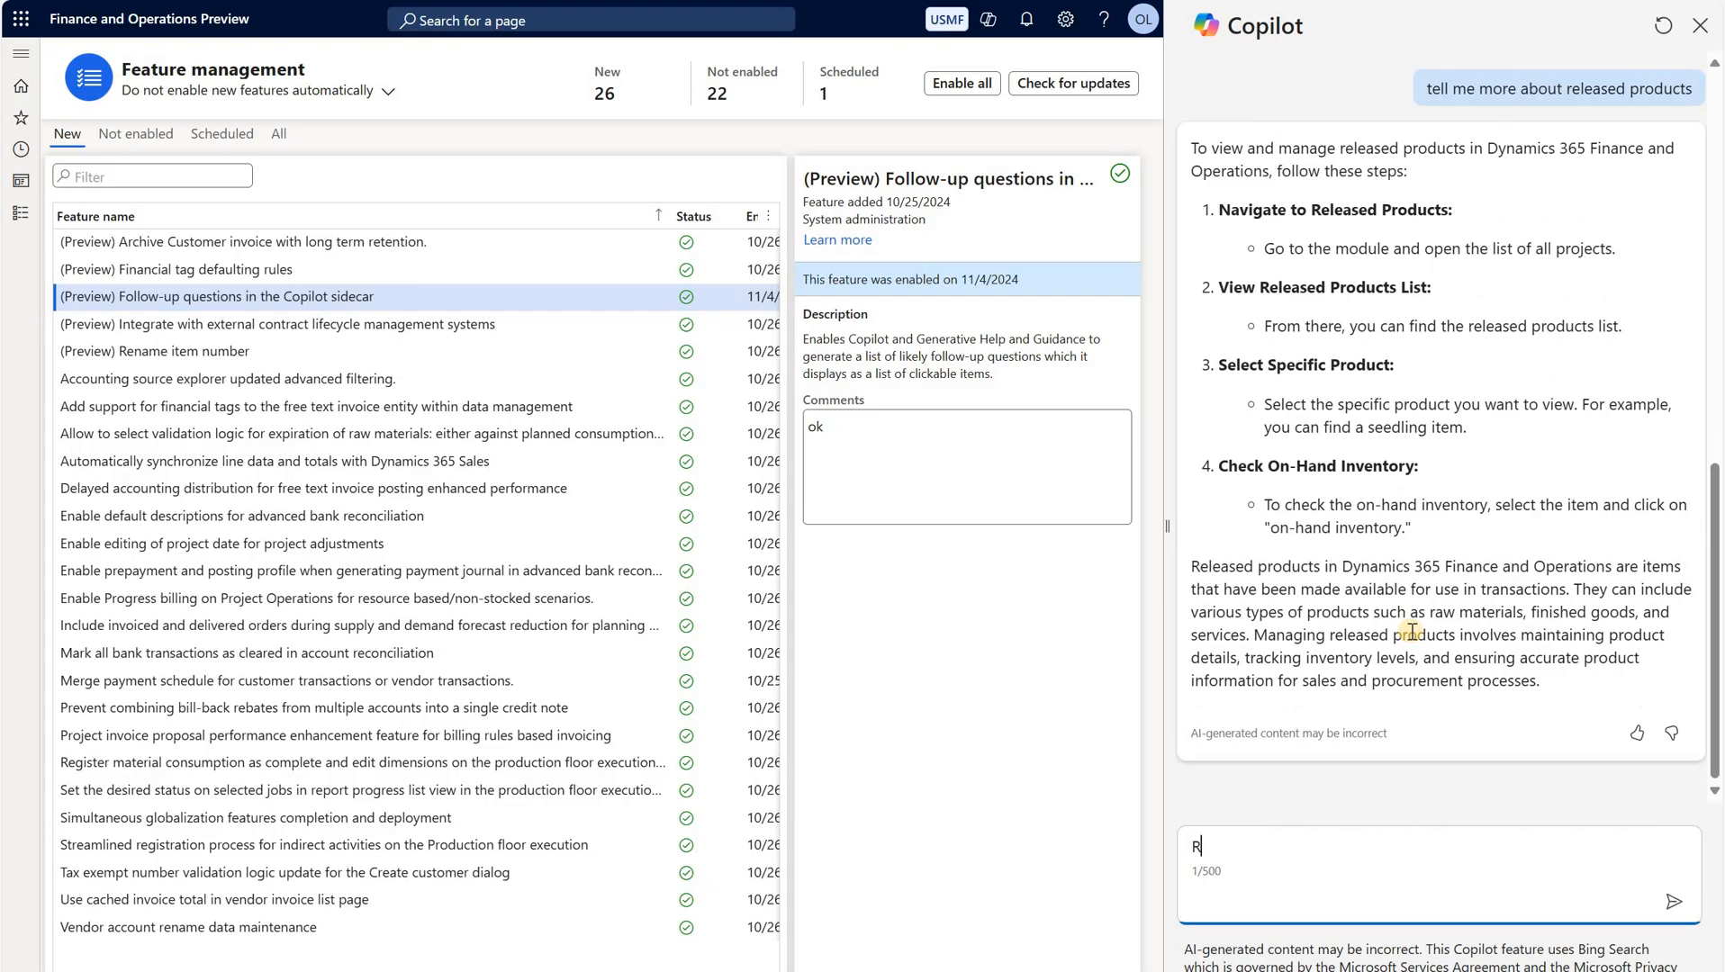
type("AF journal")
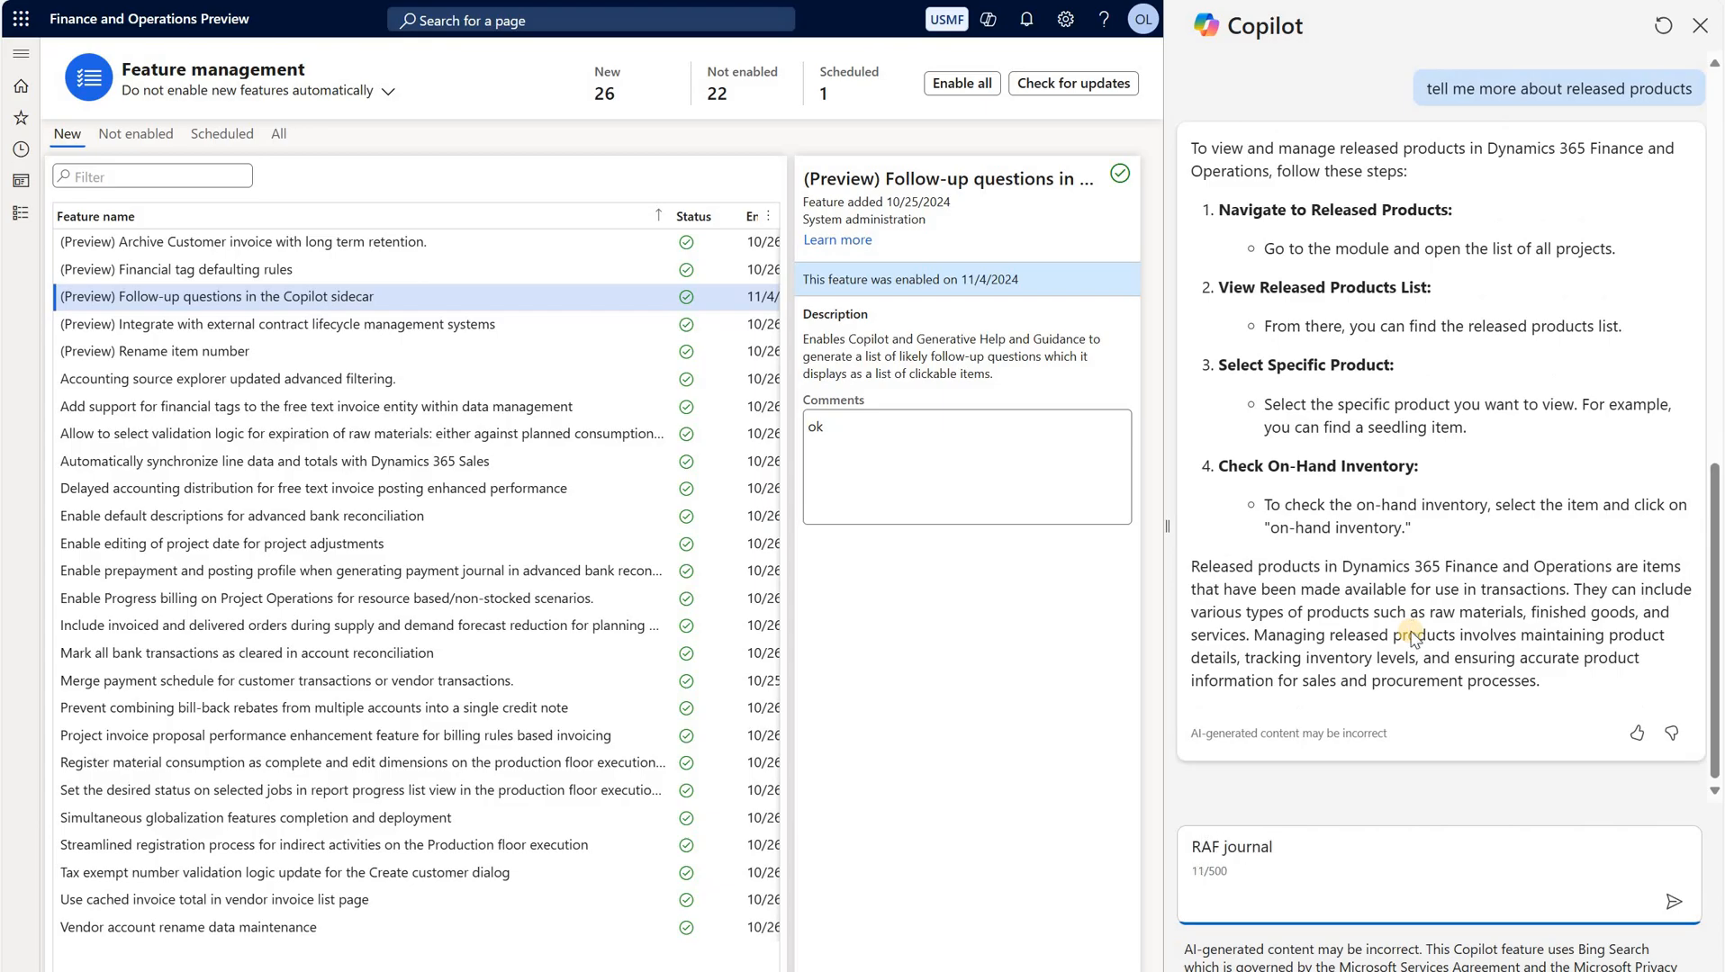
left_click(1672, 902)
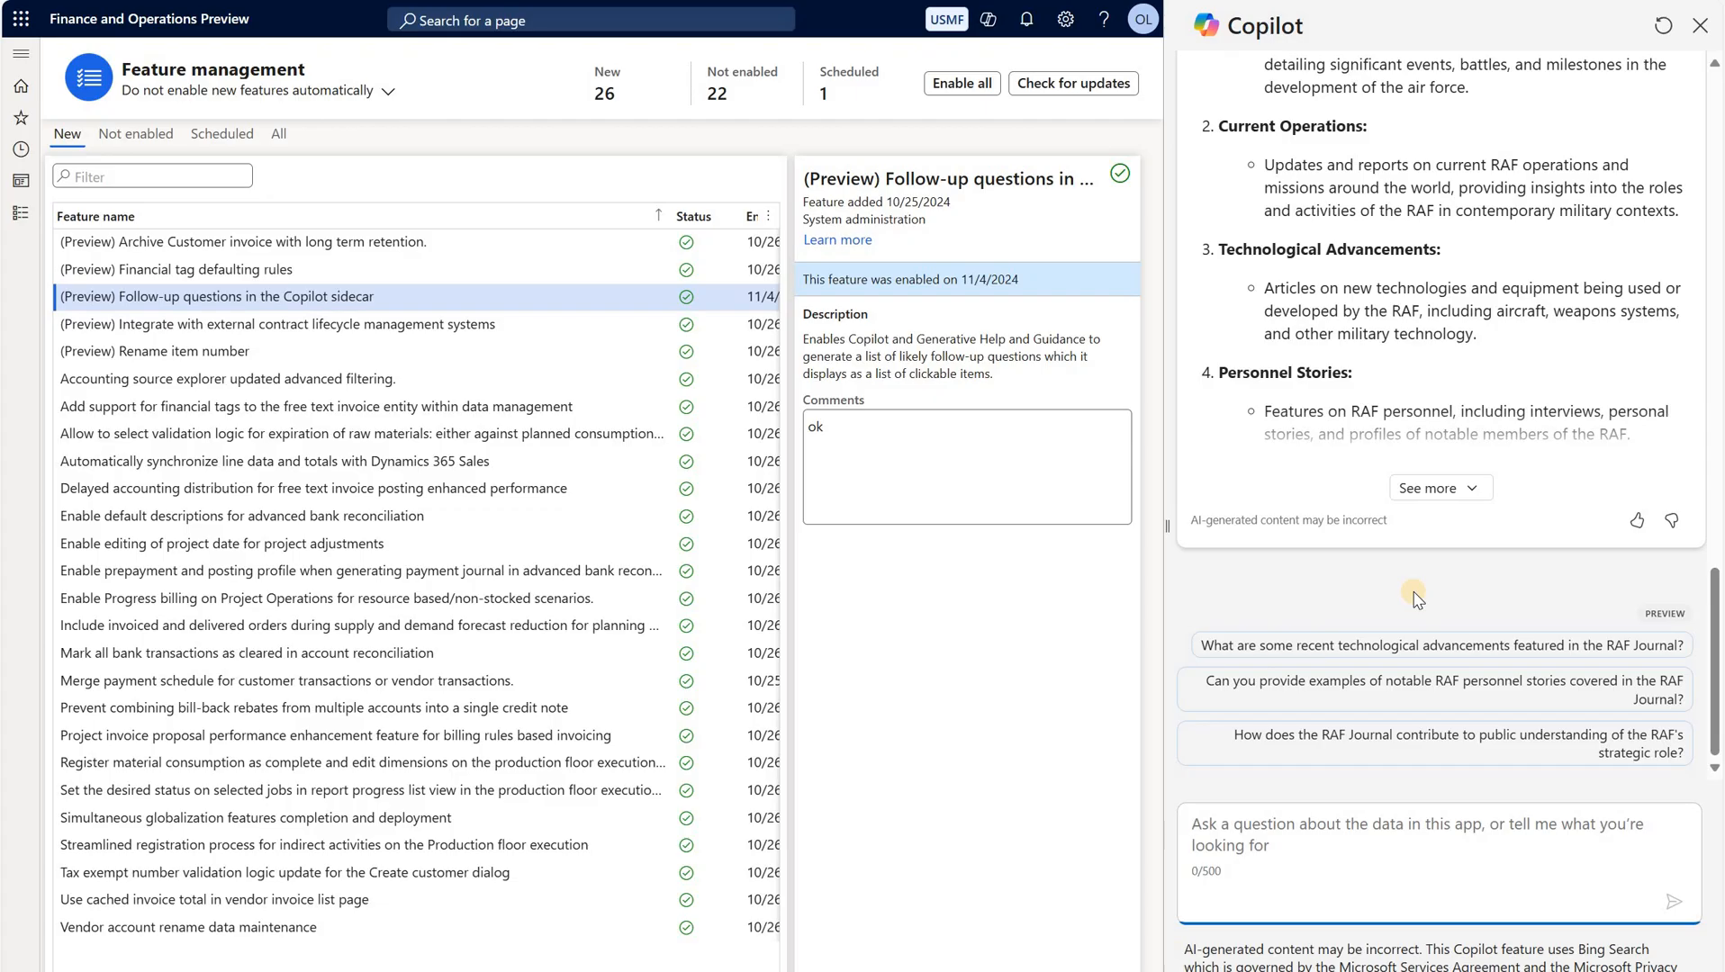
mouse_move(1418, 592)
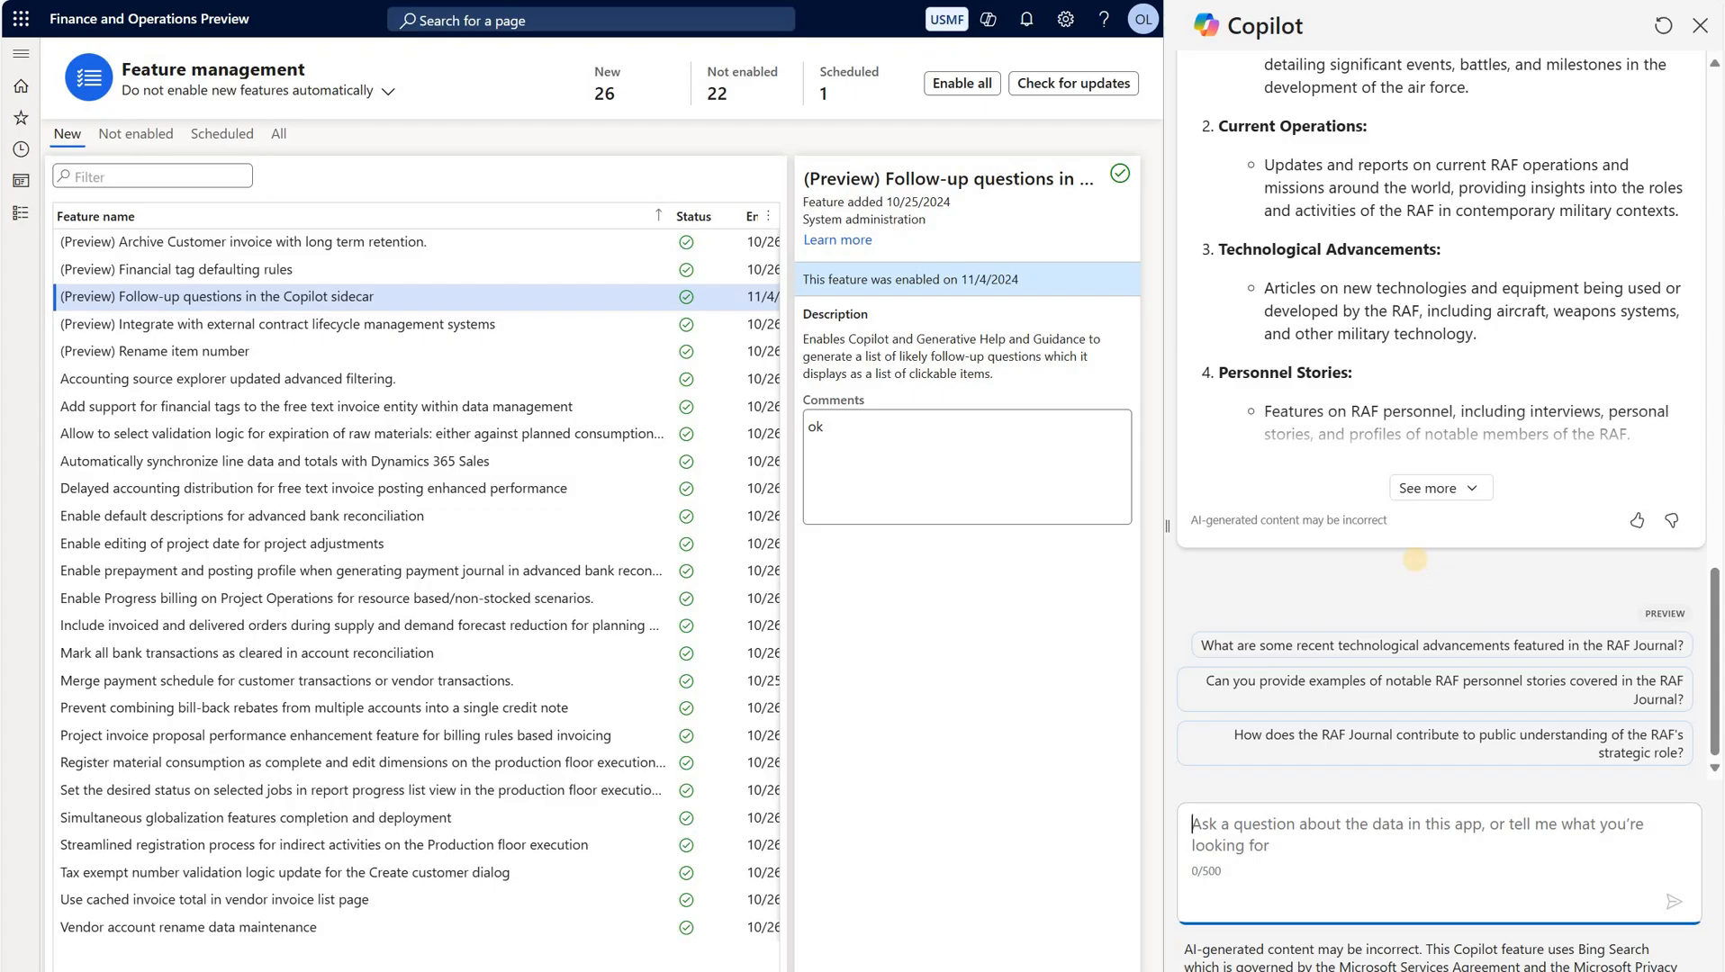
mouse_move(1419, 567)
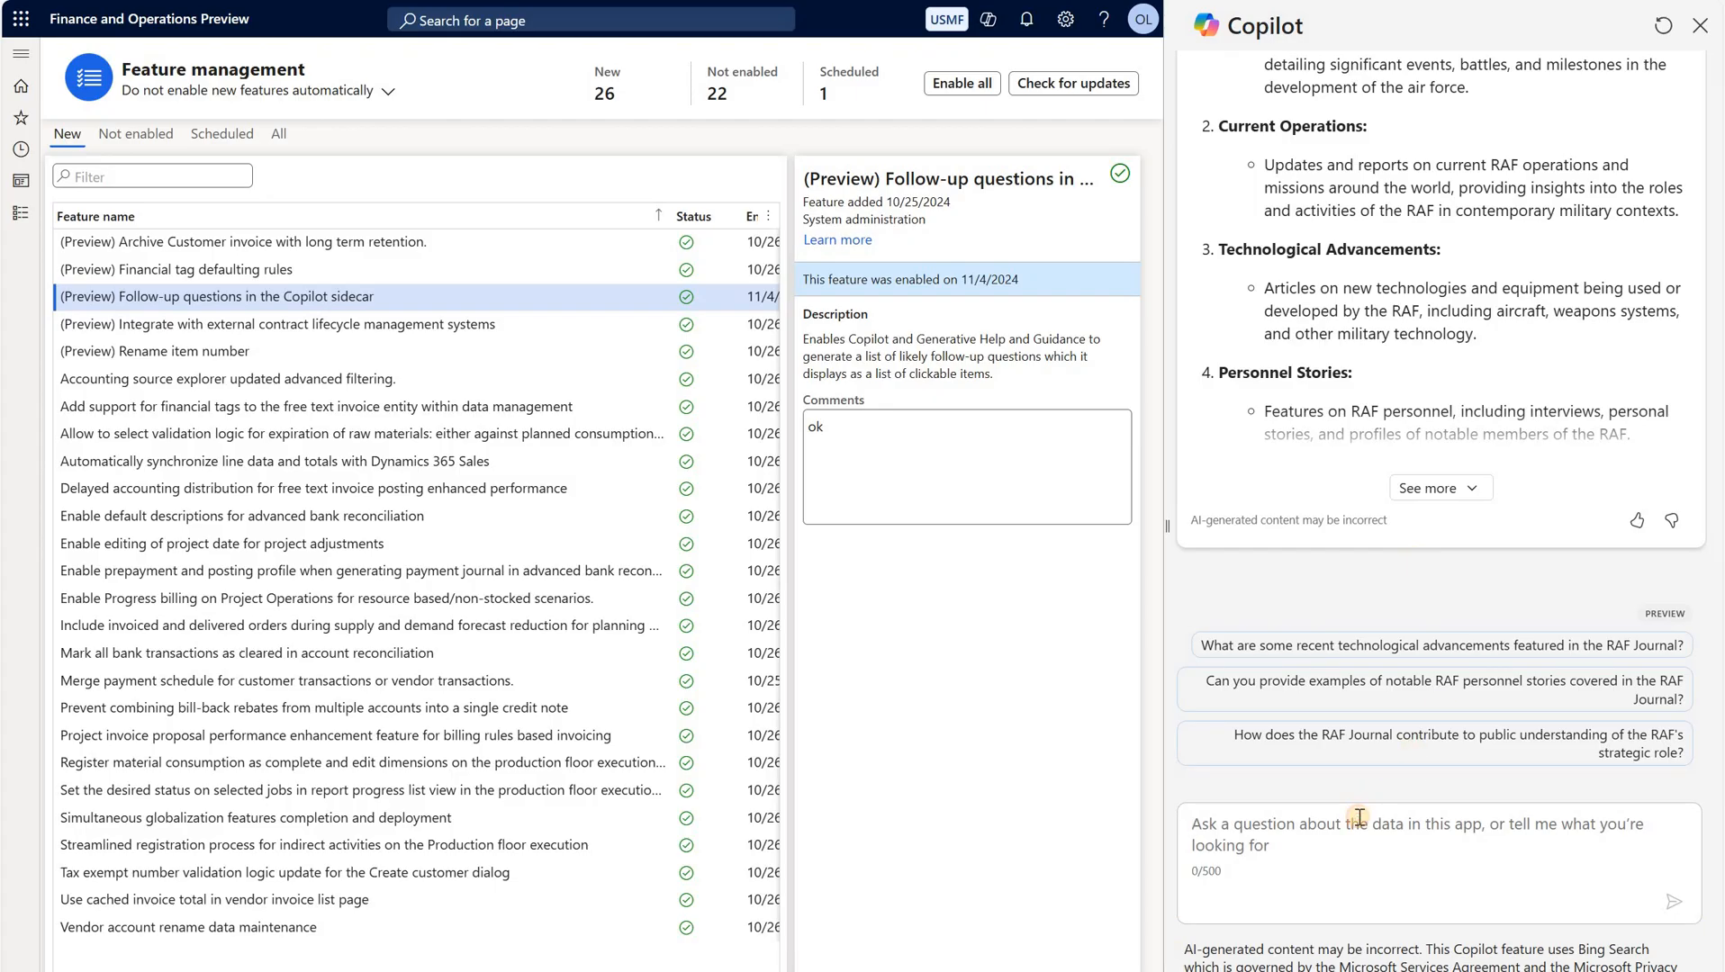
Step: Send 'how to find D365 FO environment ID' to Copilot and receive its answer
type("how to find D365 FO environment ID")
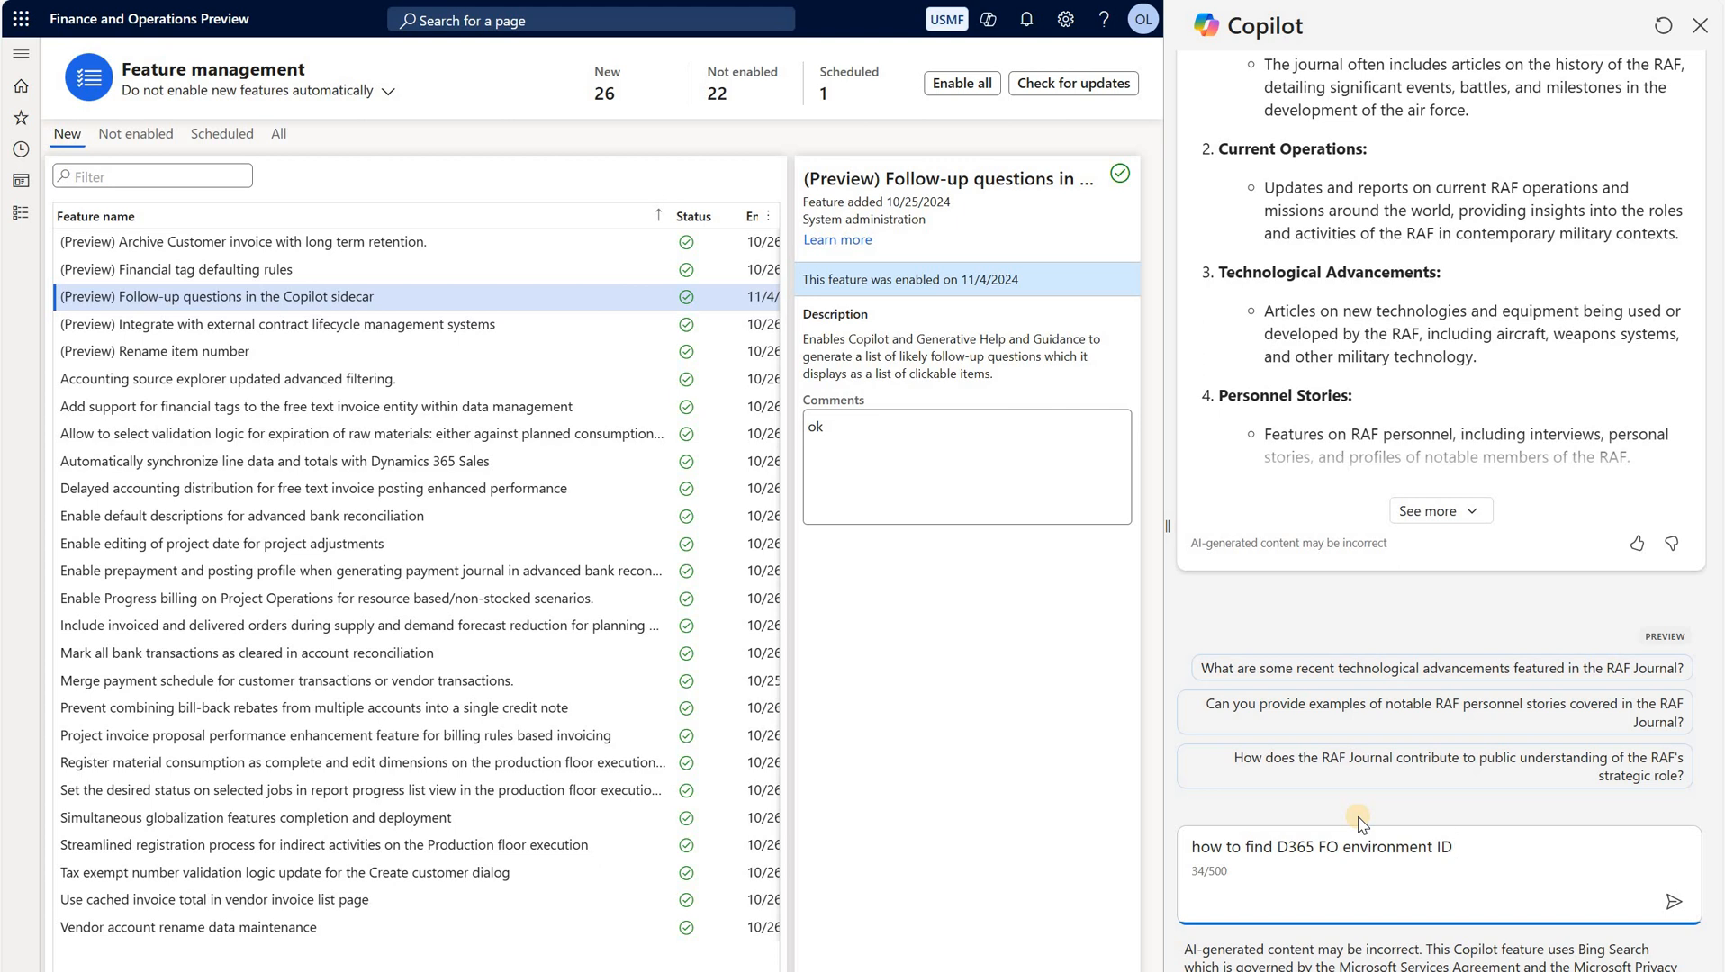
left_click(1674, 901)
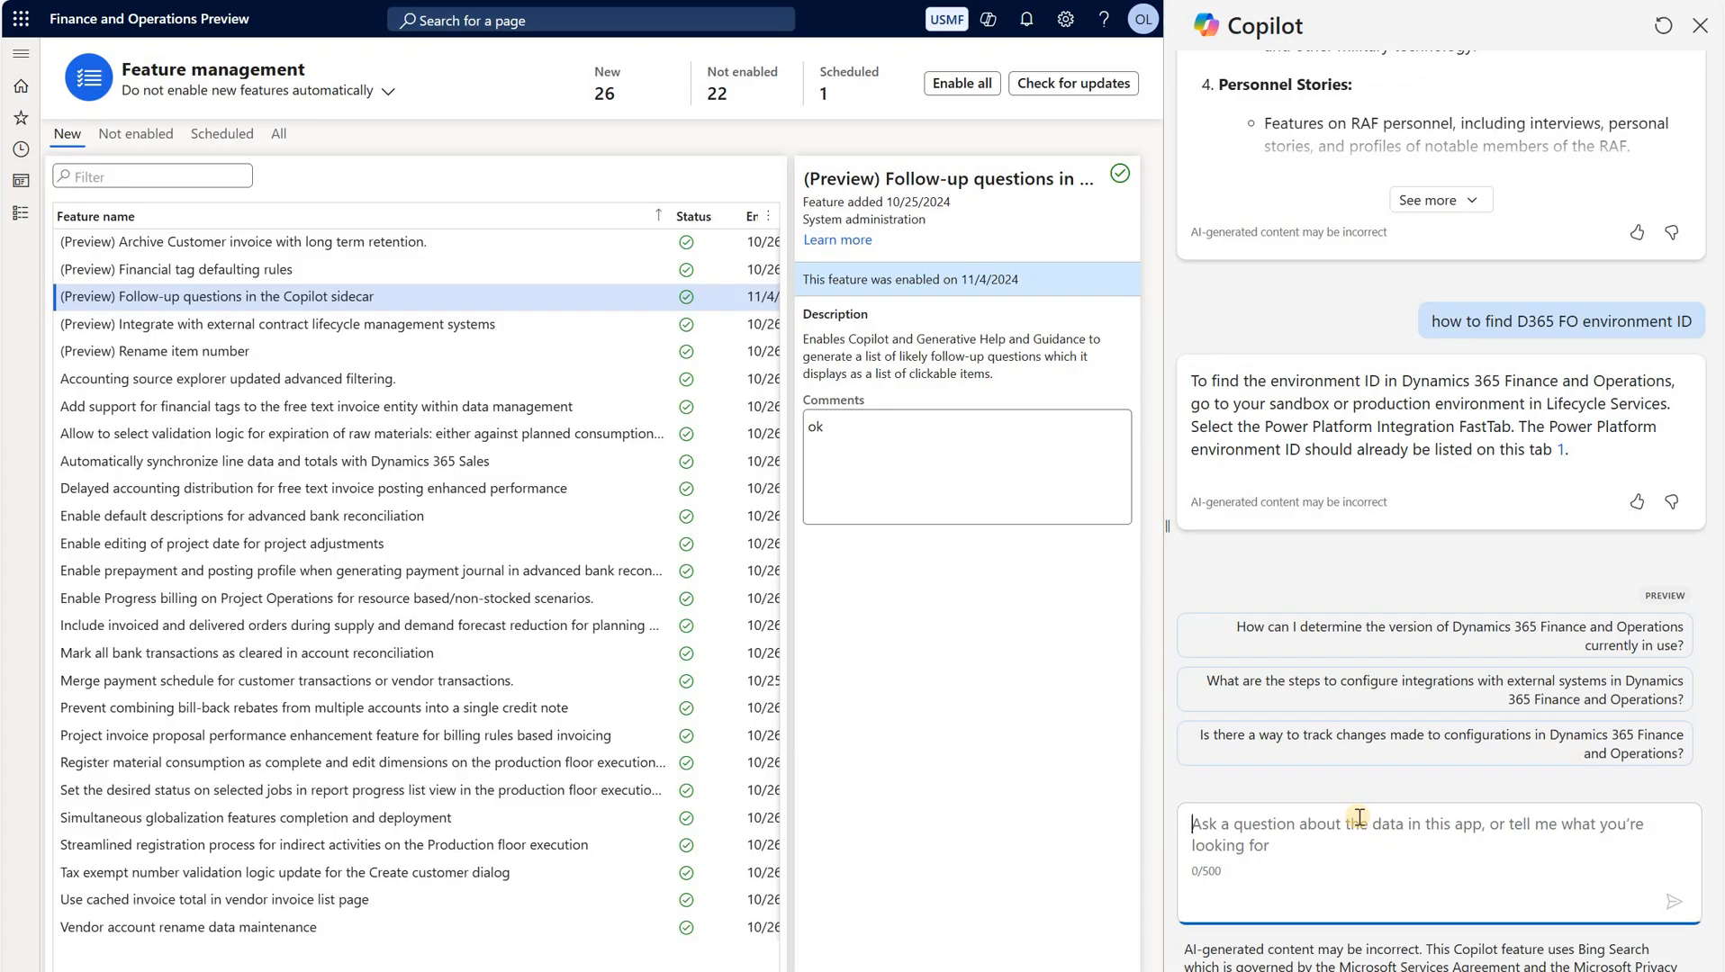
mouse_move(1510, 561)
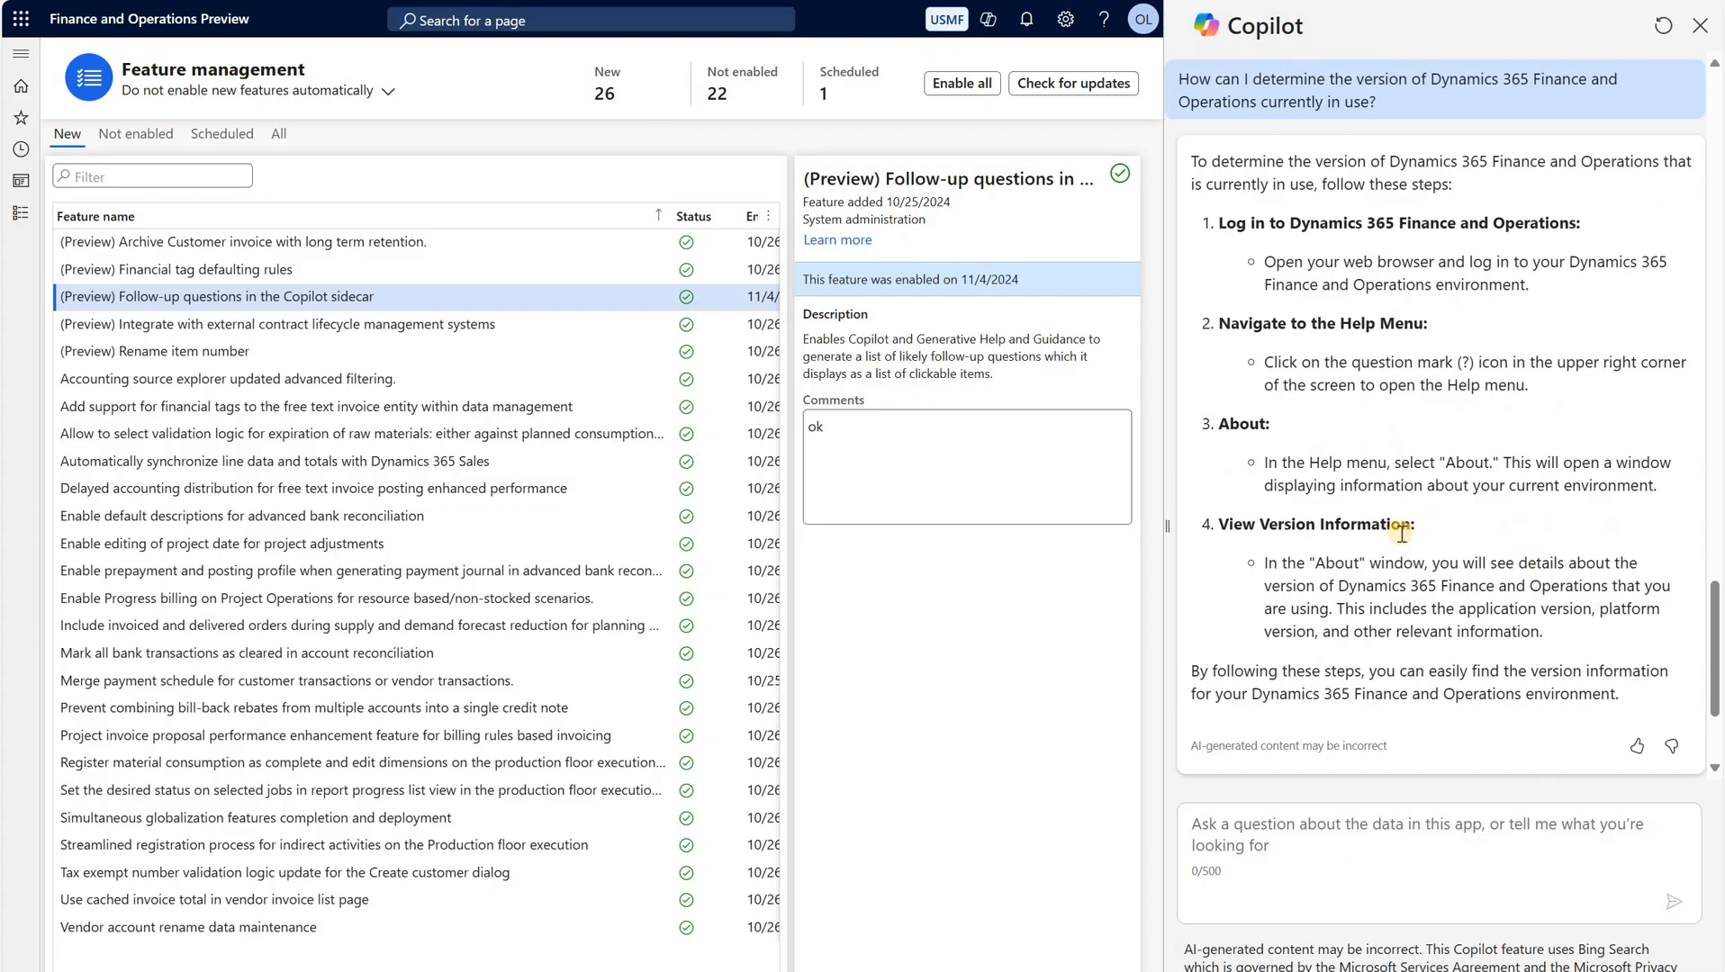
Step: Ask the suggested follow-up on identifying the Dynamics 365 Finance and Operations build number
scroll("down", 3)
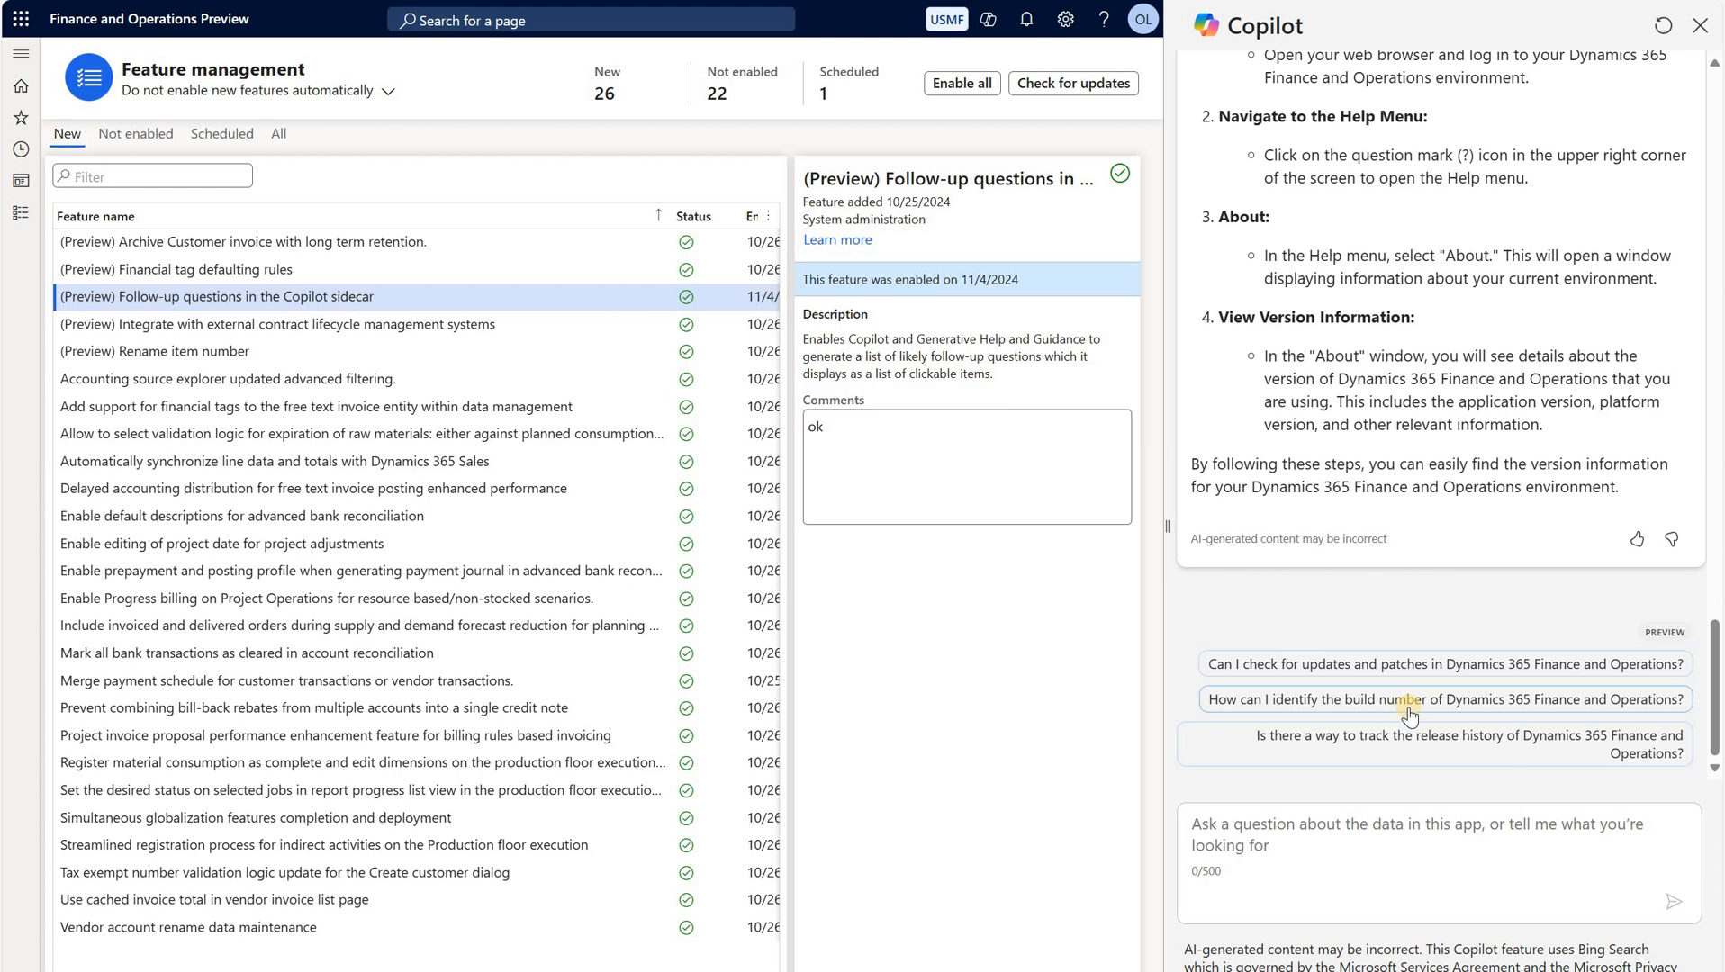
left_click(1442, 700)
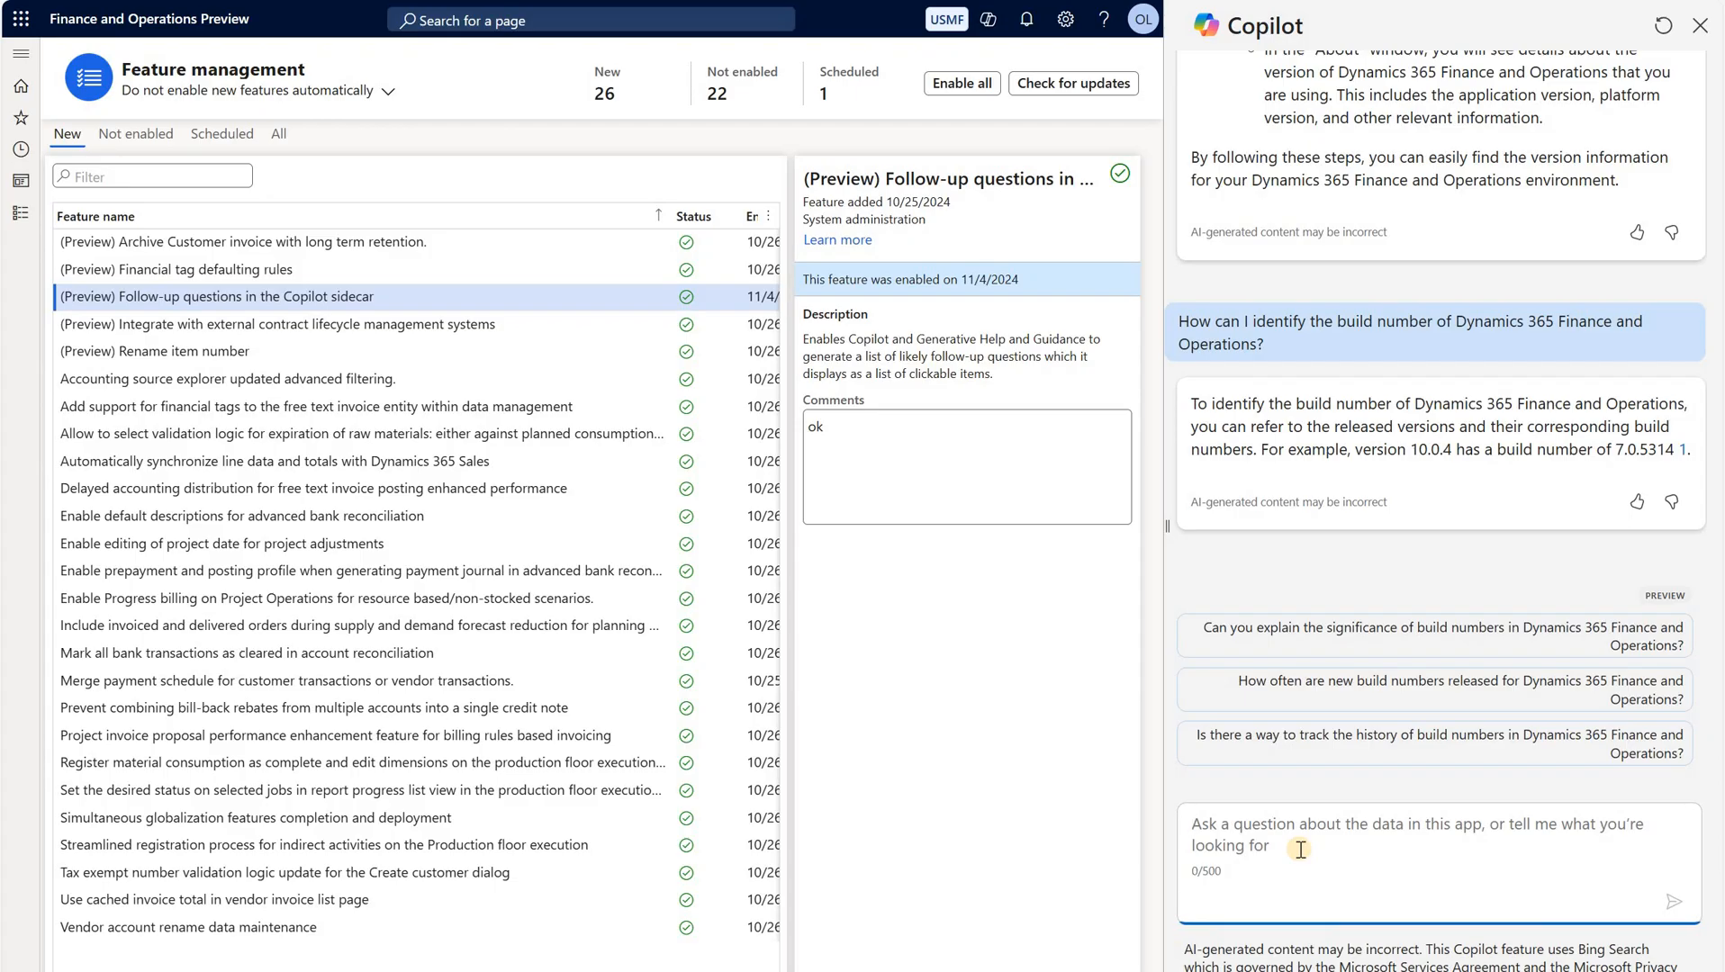
Step: Send the off-topic question 'who won world cup 2022' and get Argentina as the answer
type("w")
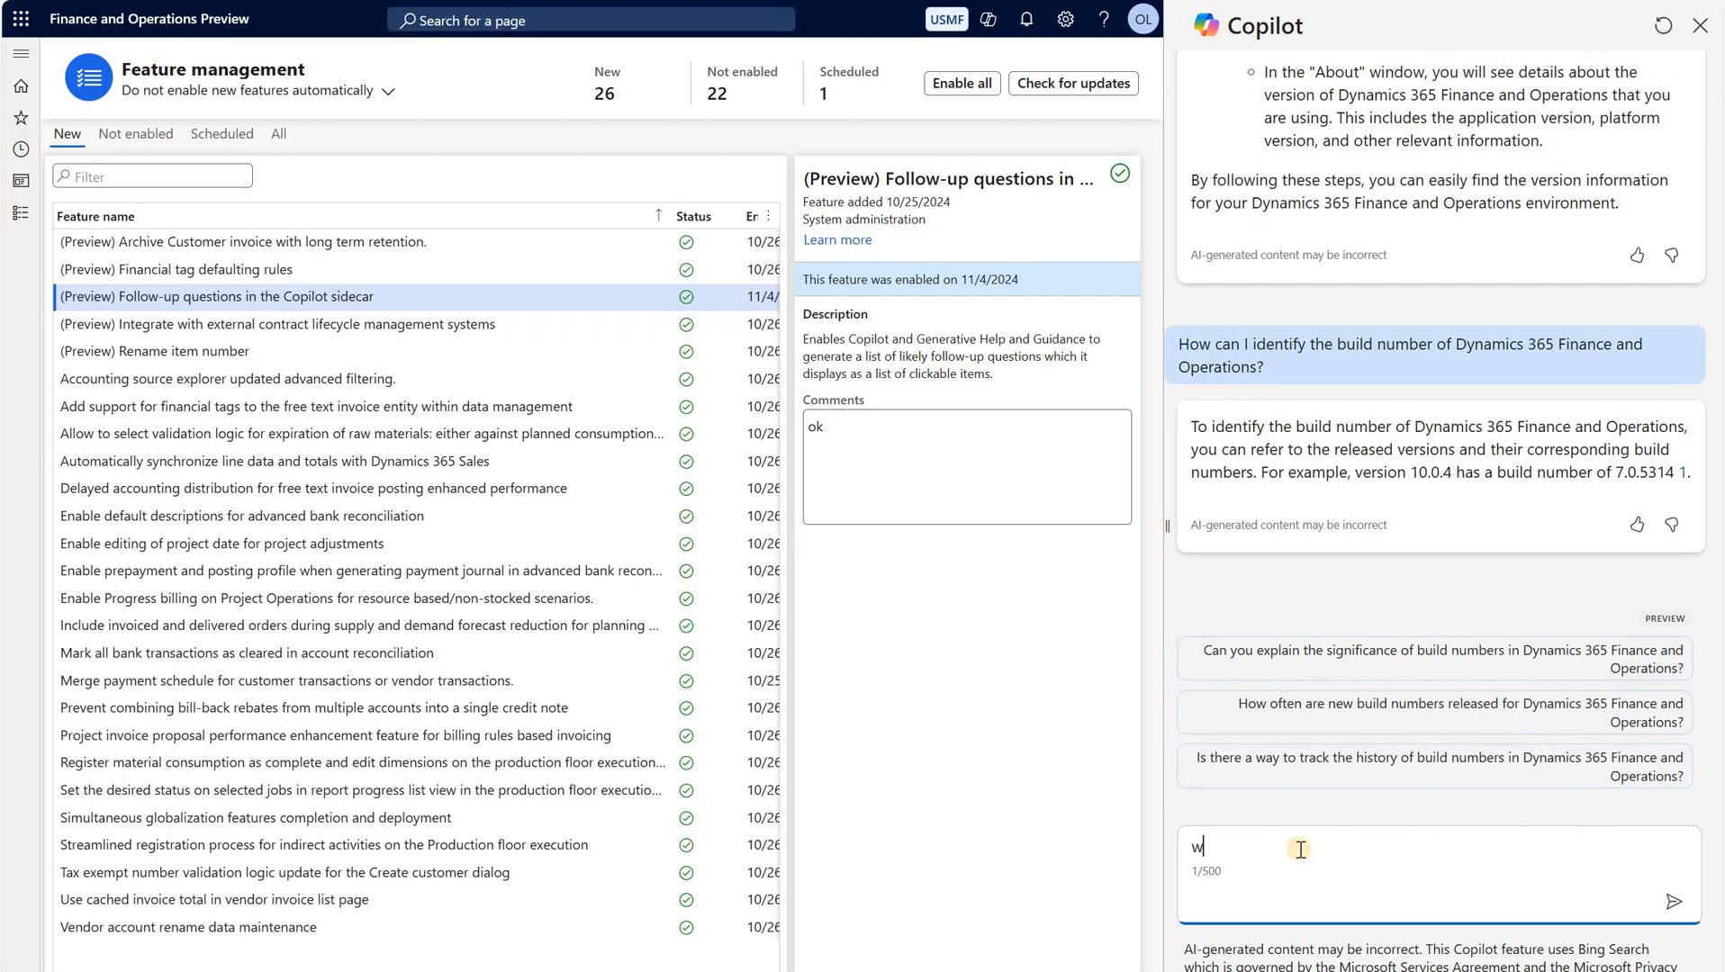
type("ho won world cup")
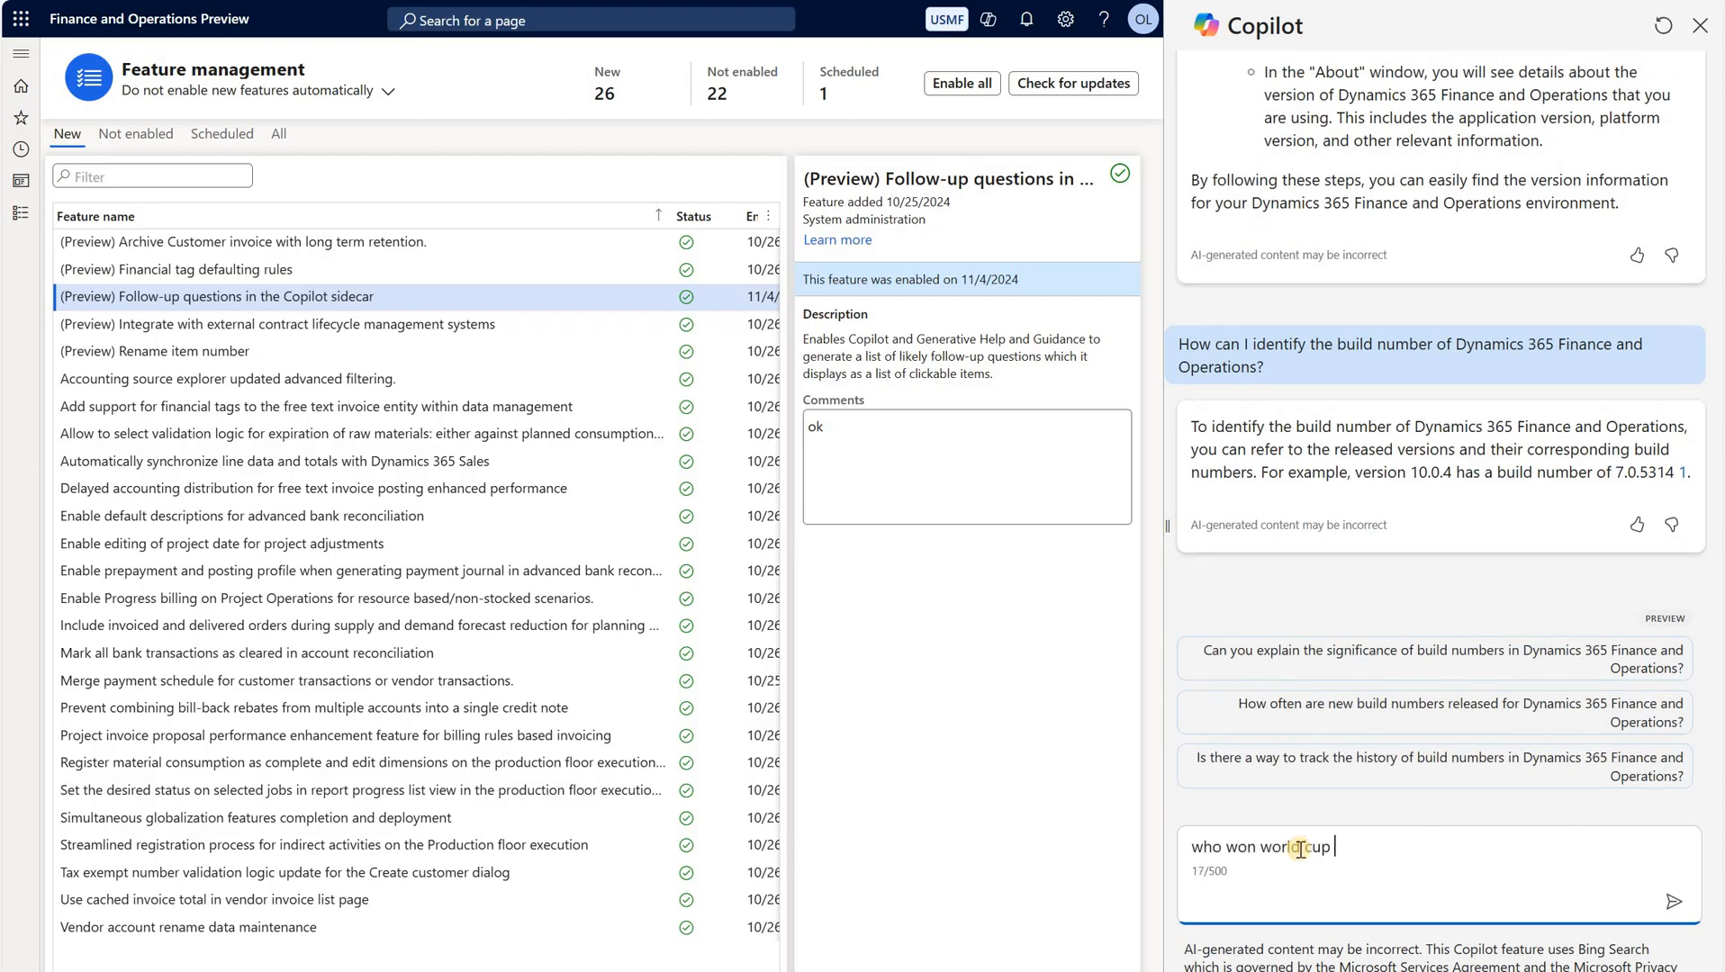
left_click(1674, 902)
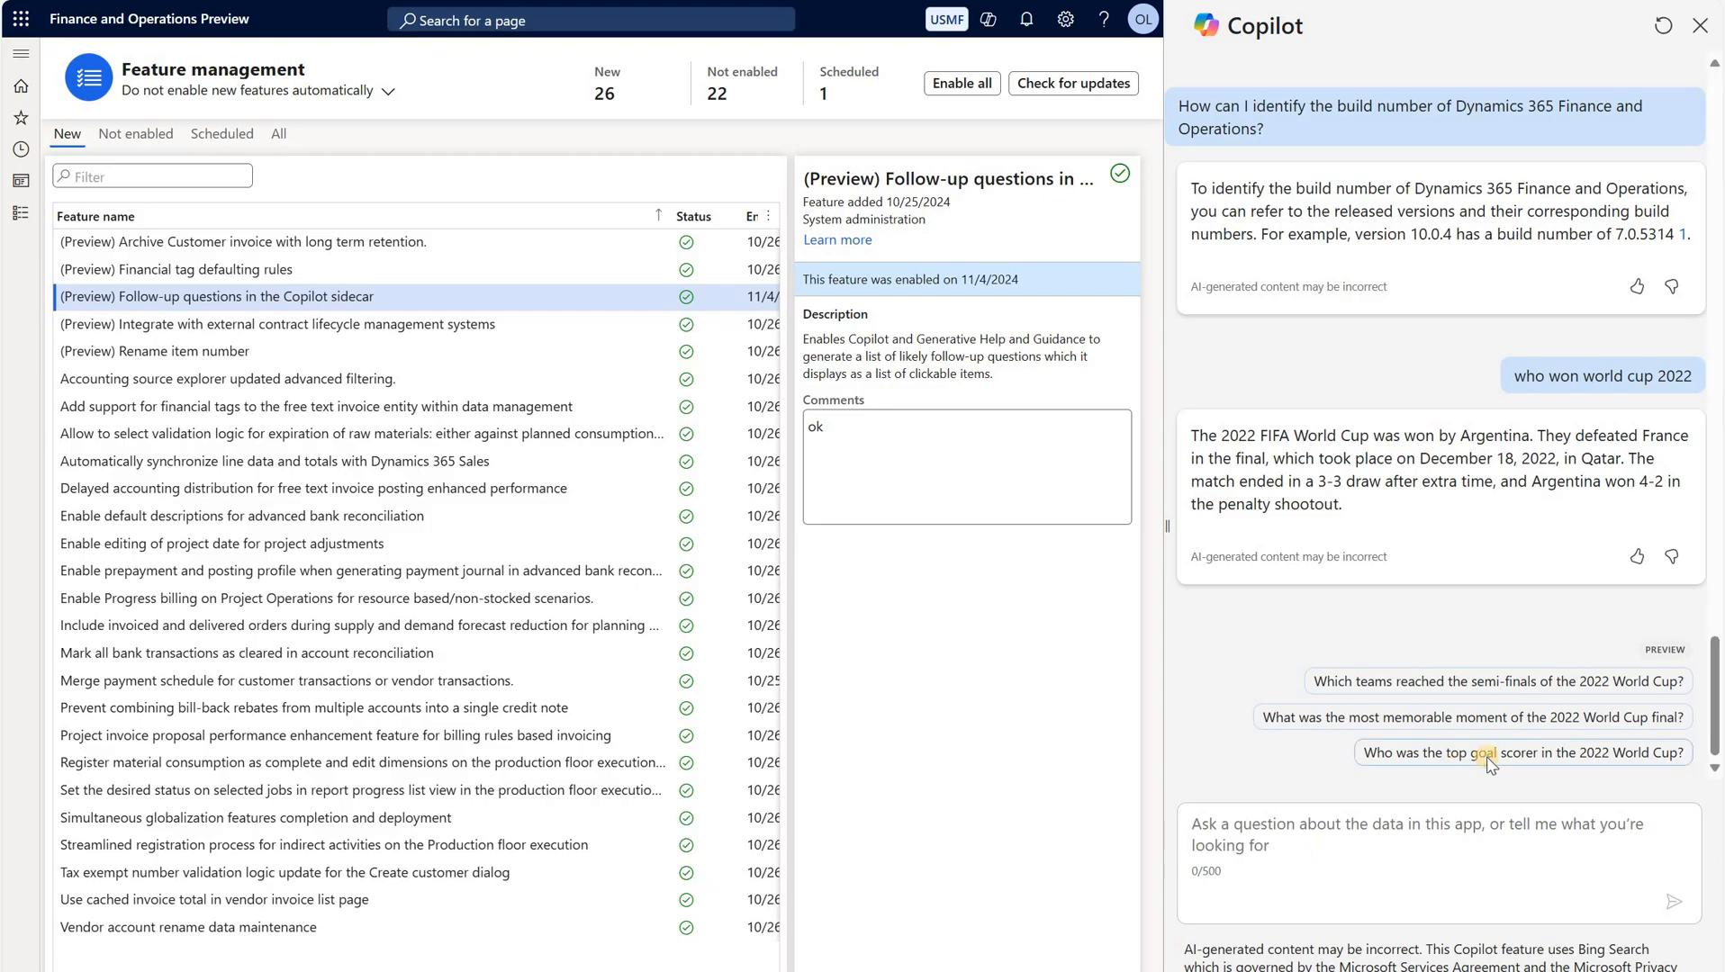
Step: Ask the suggested 'Who was the top goal scorer in the 2022 World Cup?' question, answered with Kylian Mbappé
left_click(1522, 753)
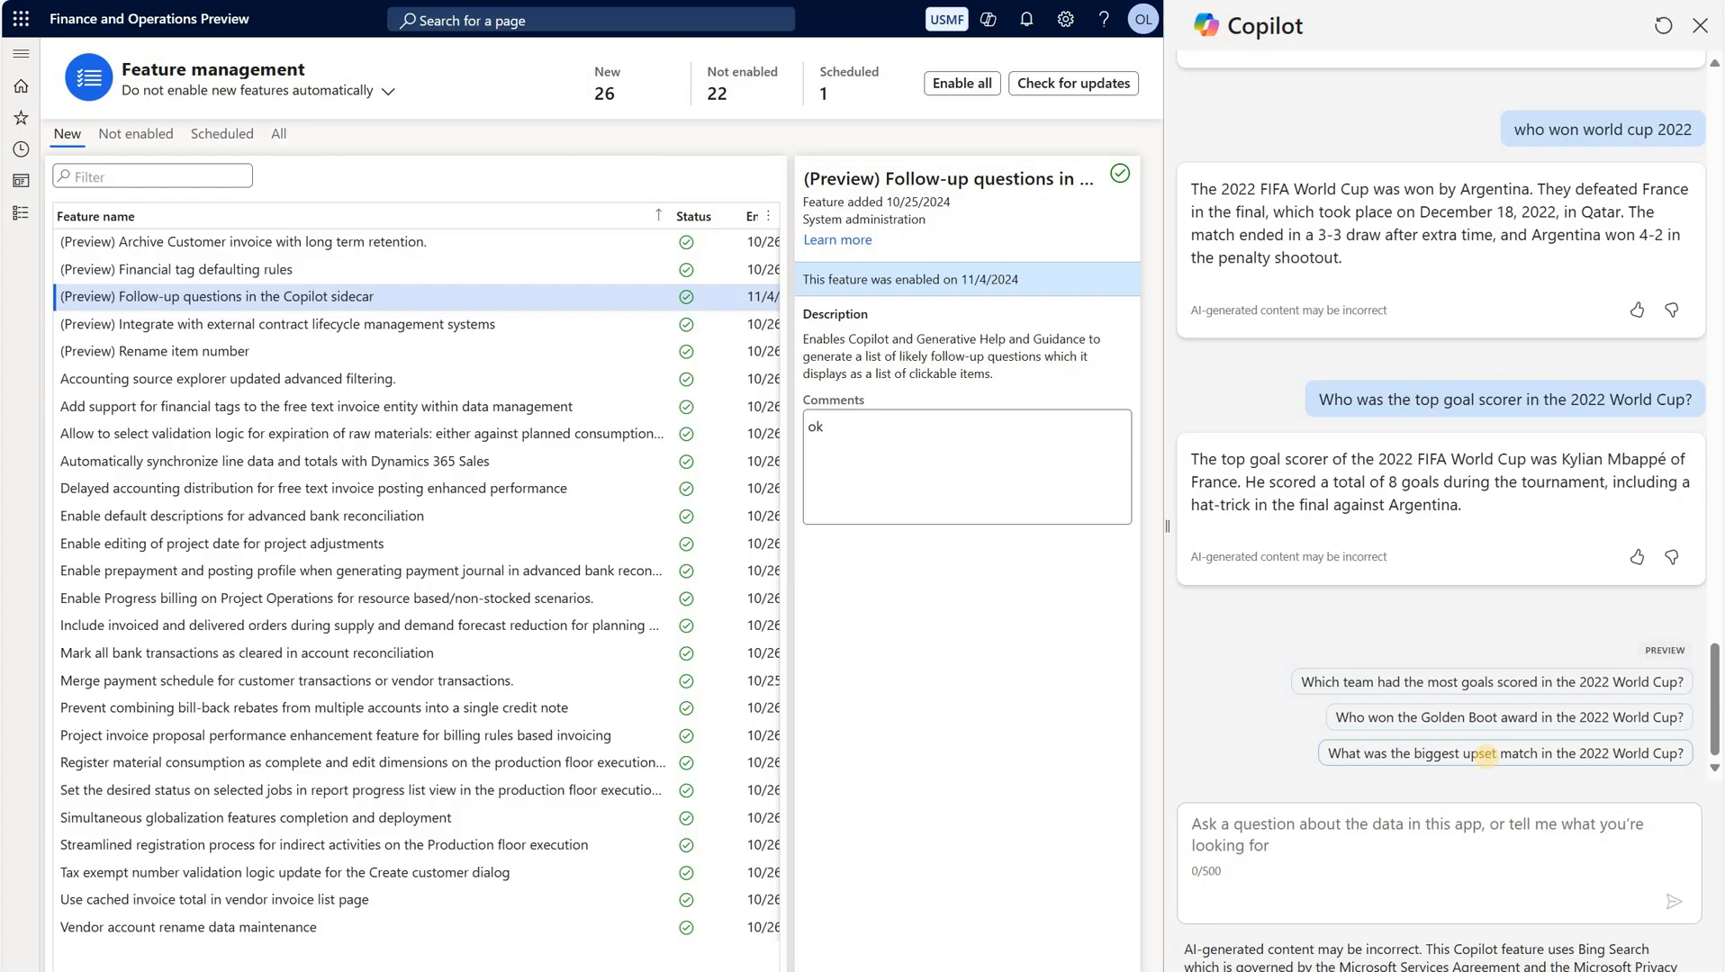
mouse_move(1488, 767)
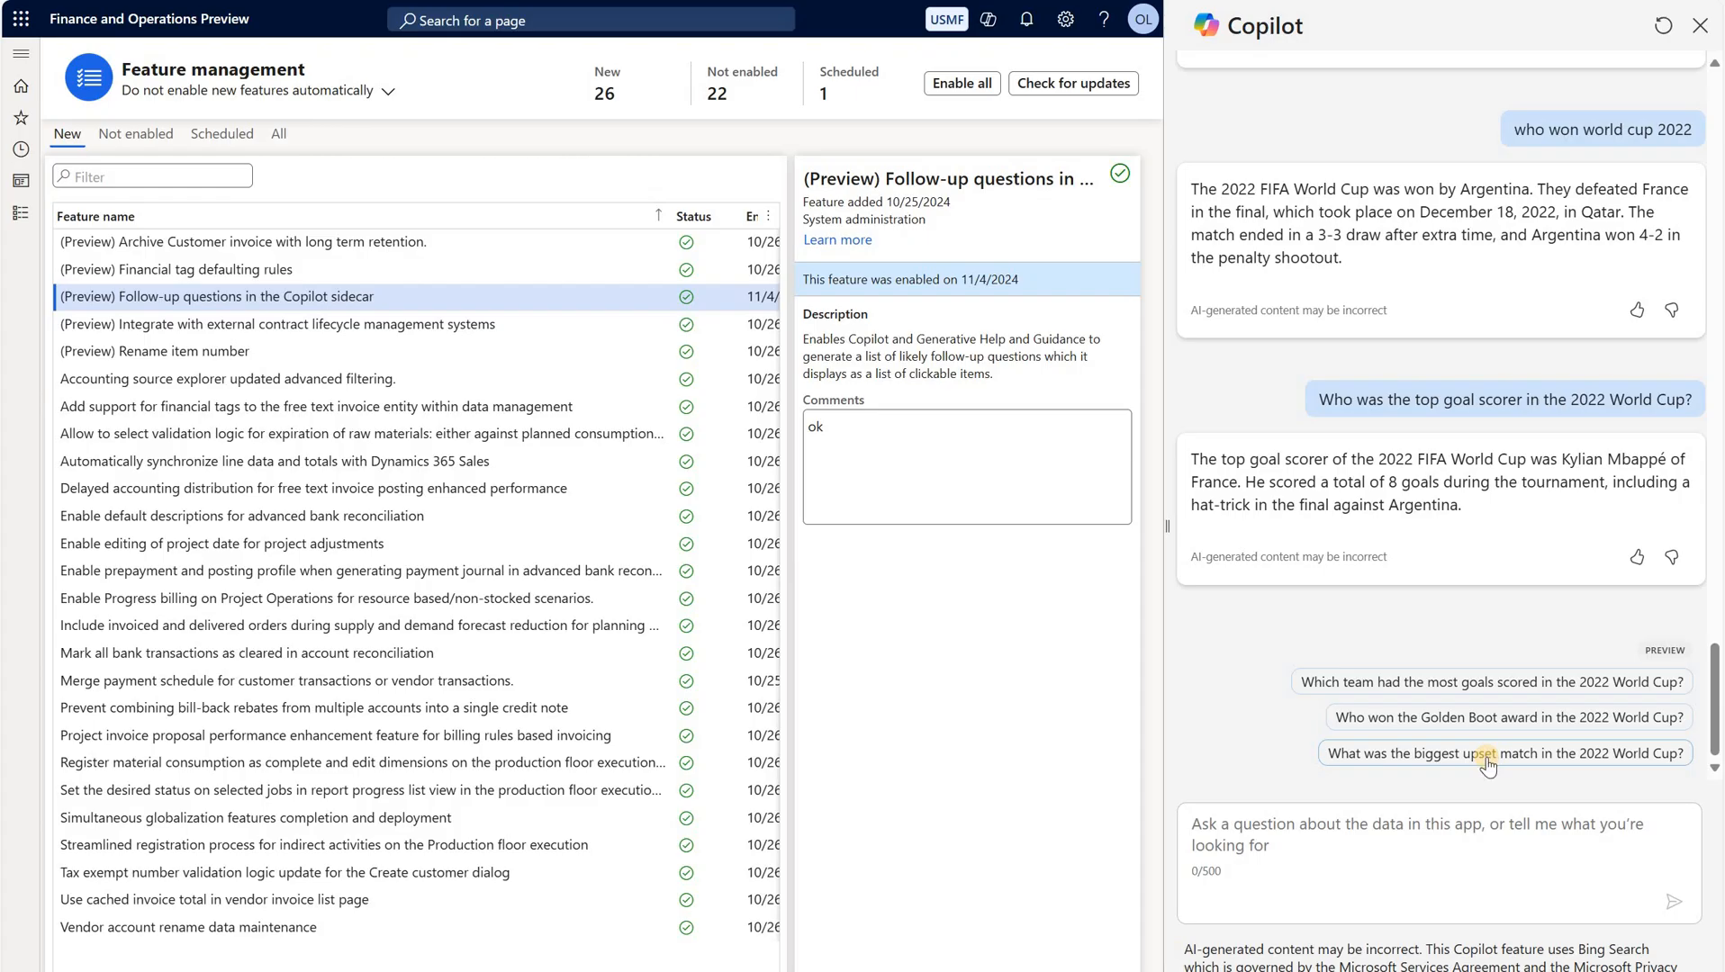